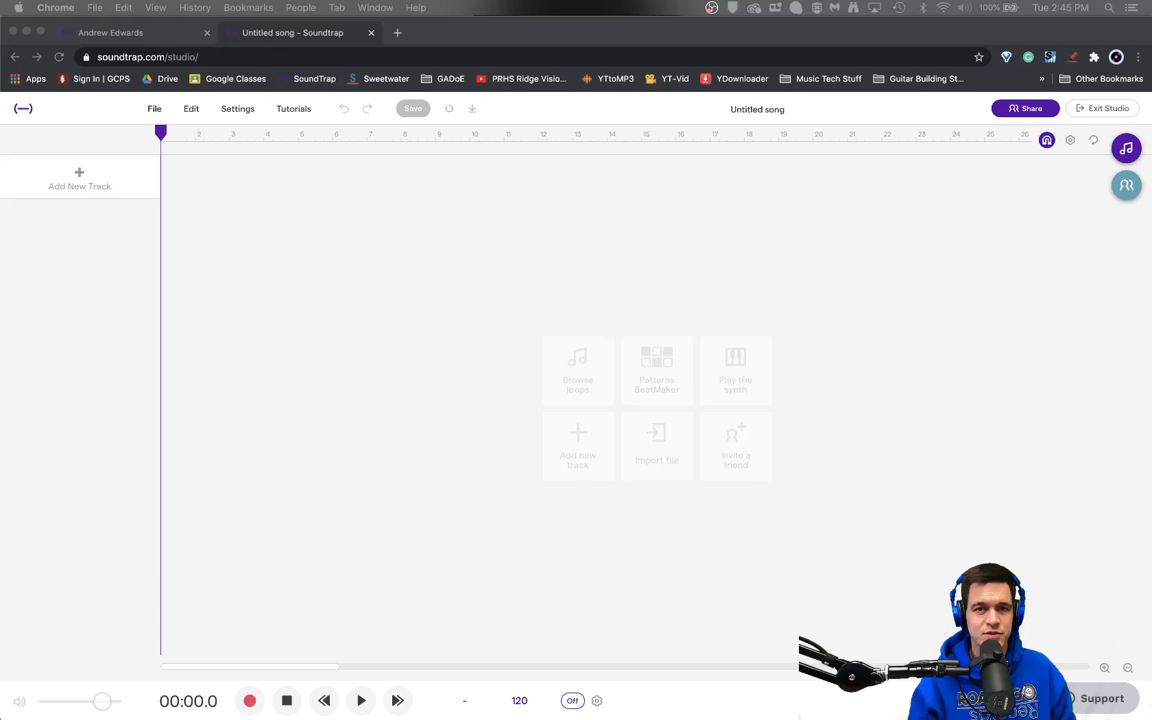
mouse_move(422, 270)
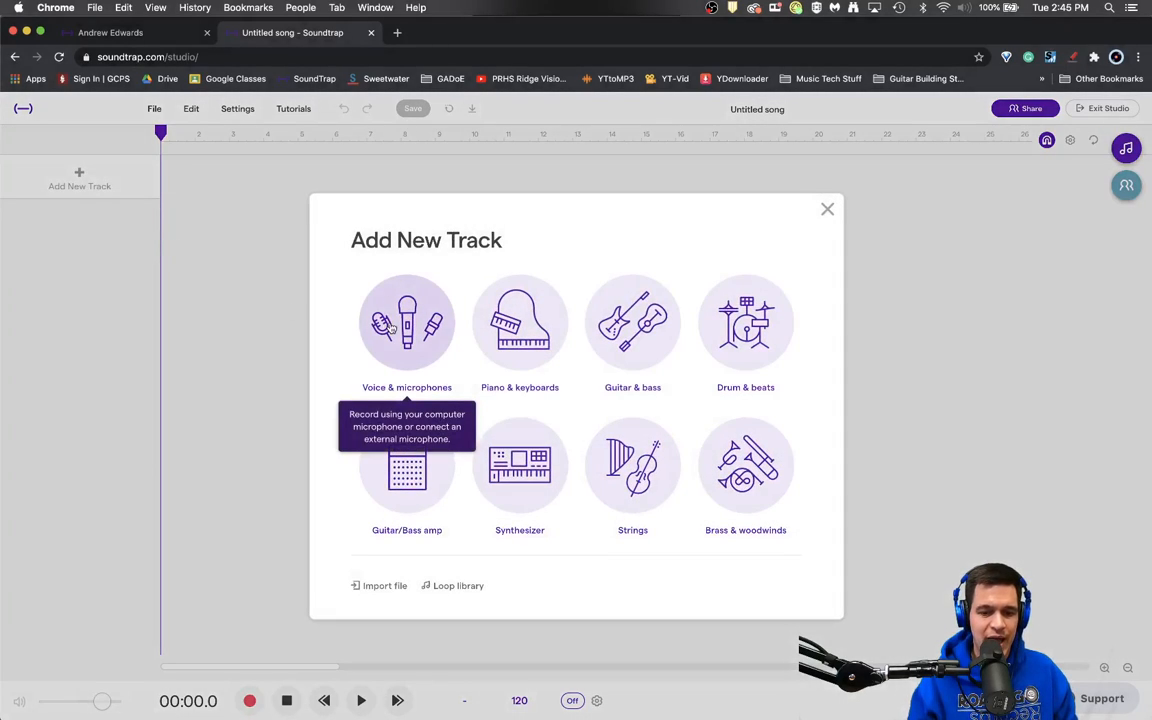
mouse_move(410, 360)
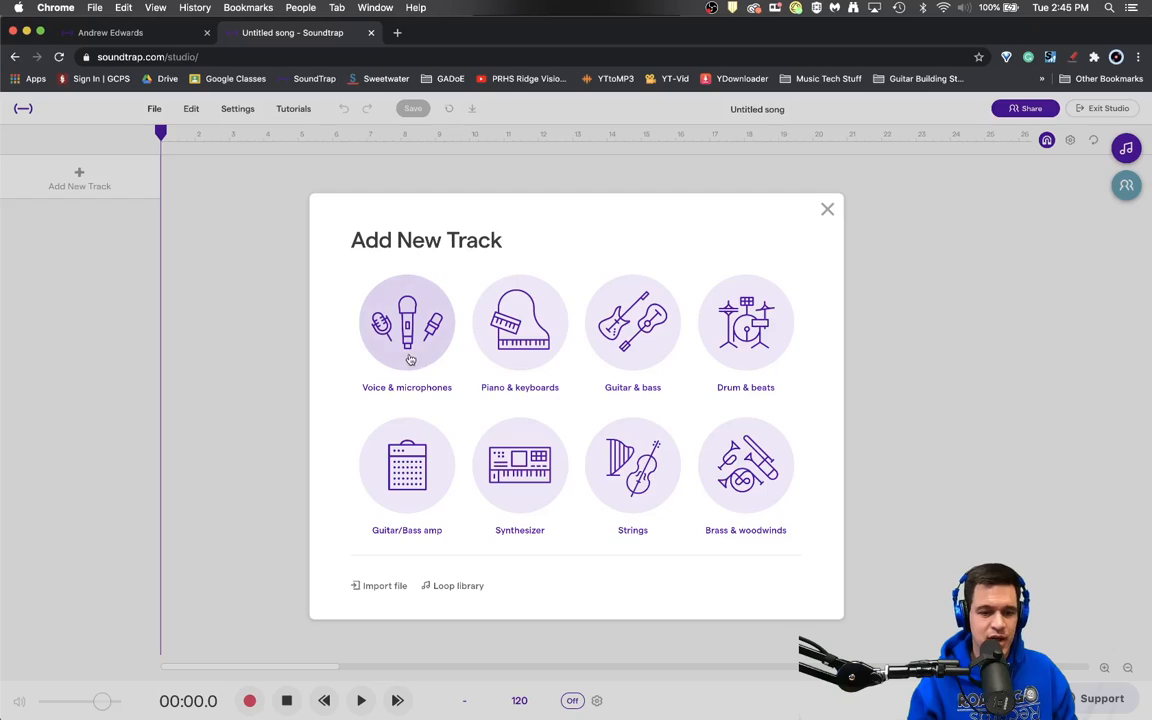
- Add a Voice & microphones track (named Mic) to the empty song
left_click(408, 324)
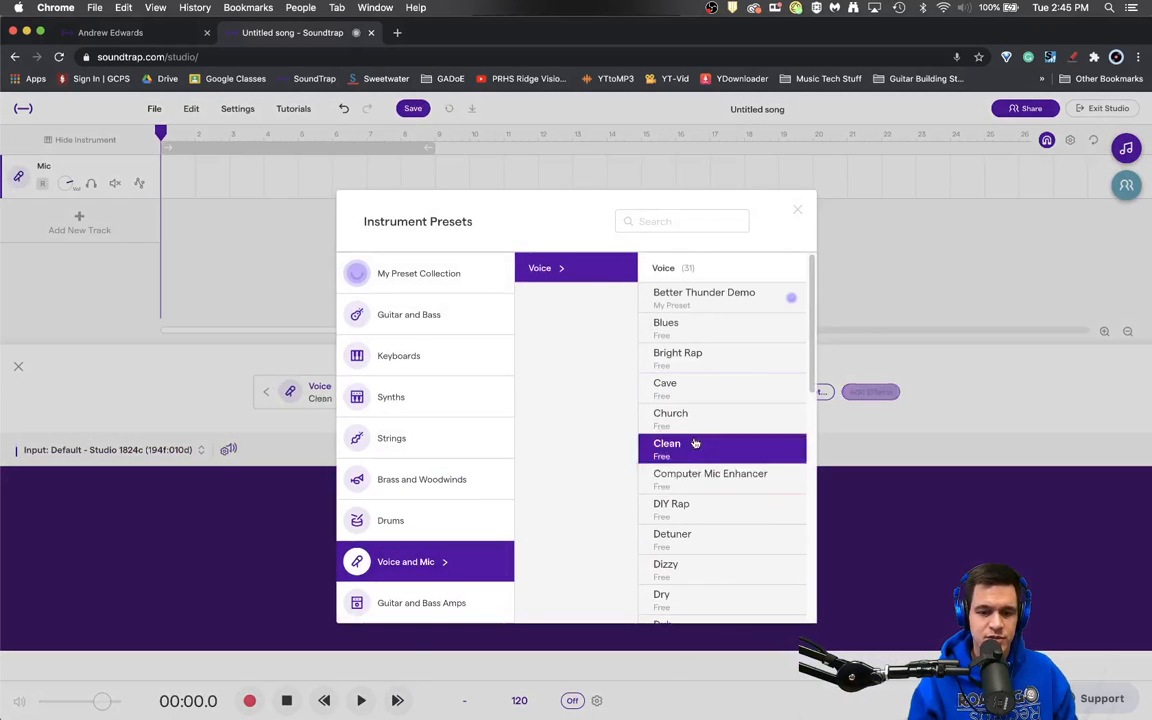
- Keep the Clean voice preset on the Mic track and bring up the Volume Check test
left_click(796, 210)
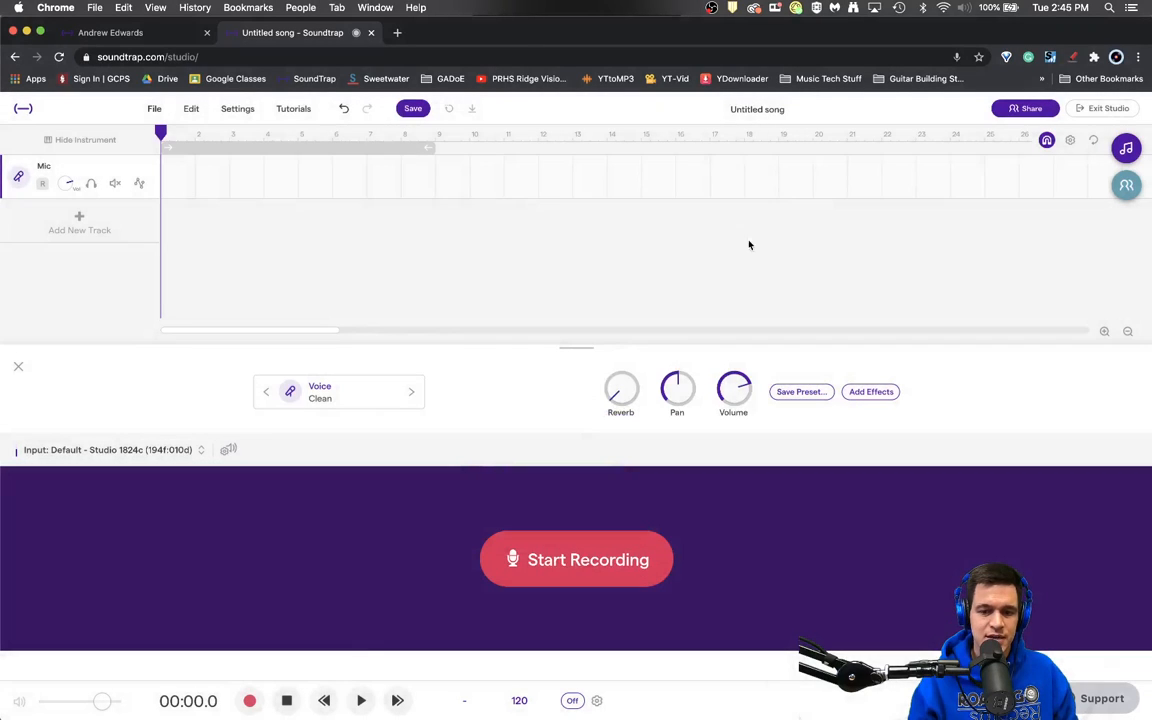
mouse_move(216, 436)
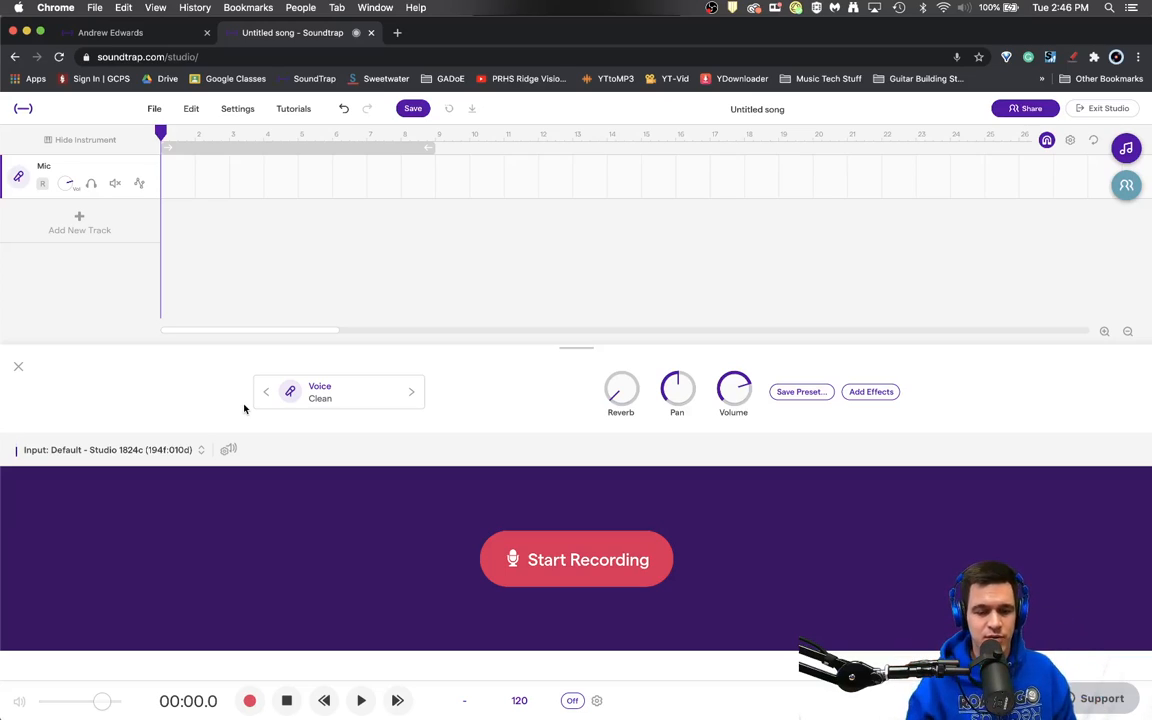
mouse_move(206, 420)
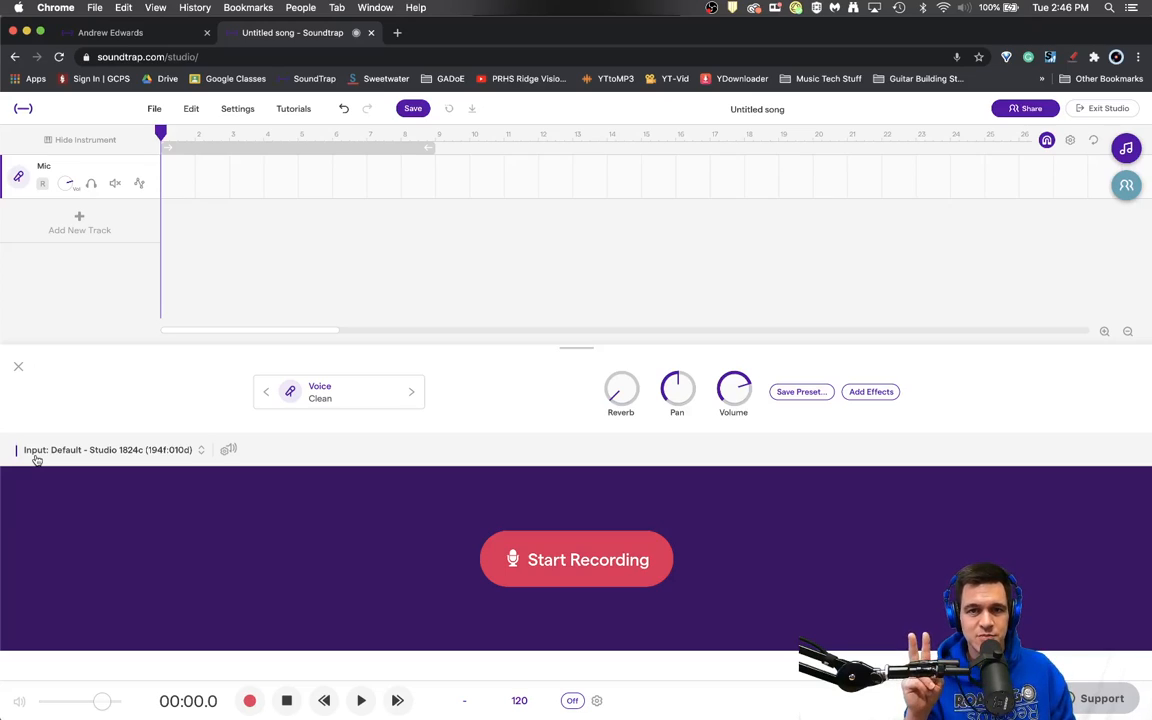
mouse_move(244, 454)
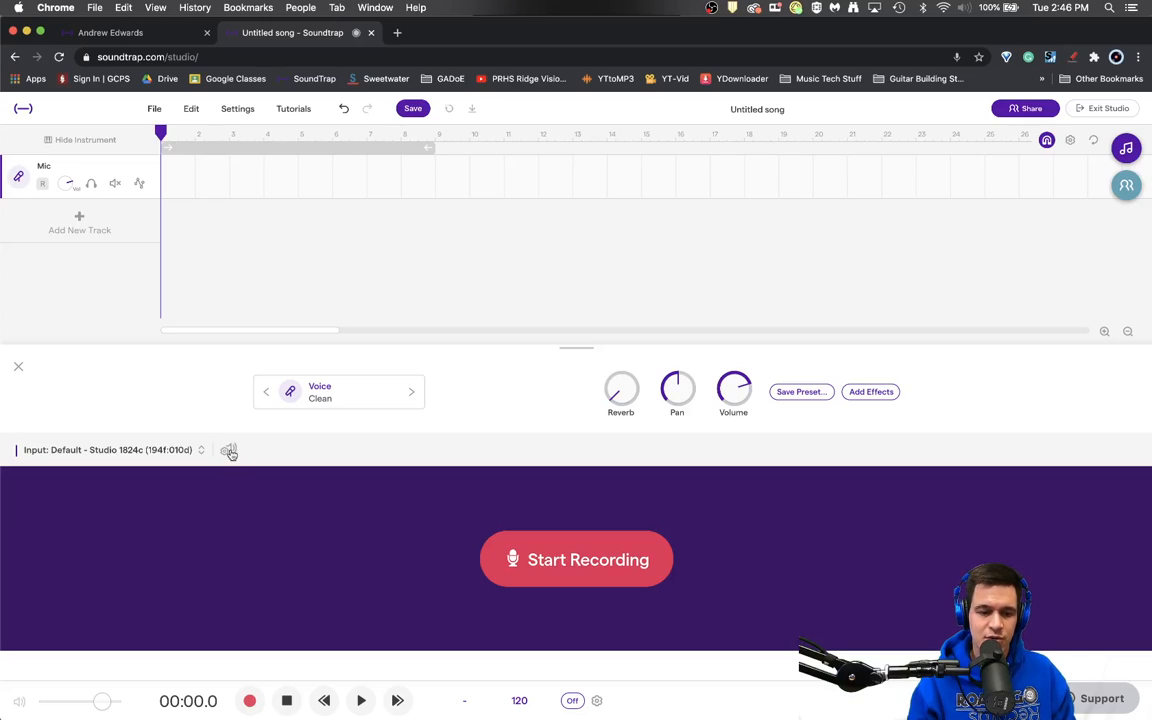
left_click(228, 450)
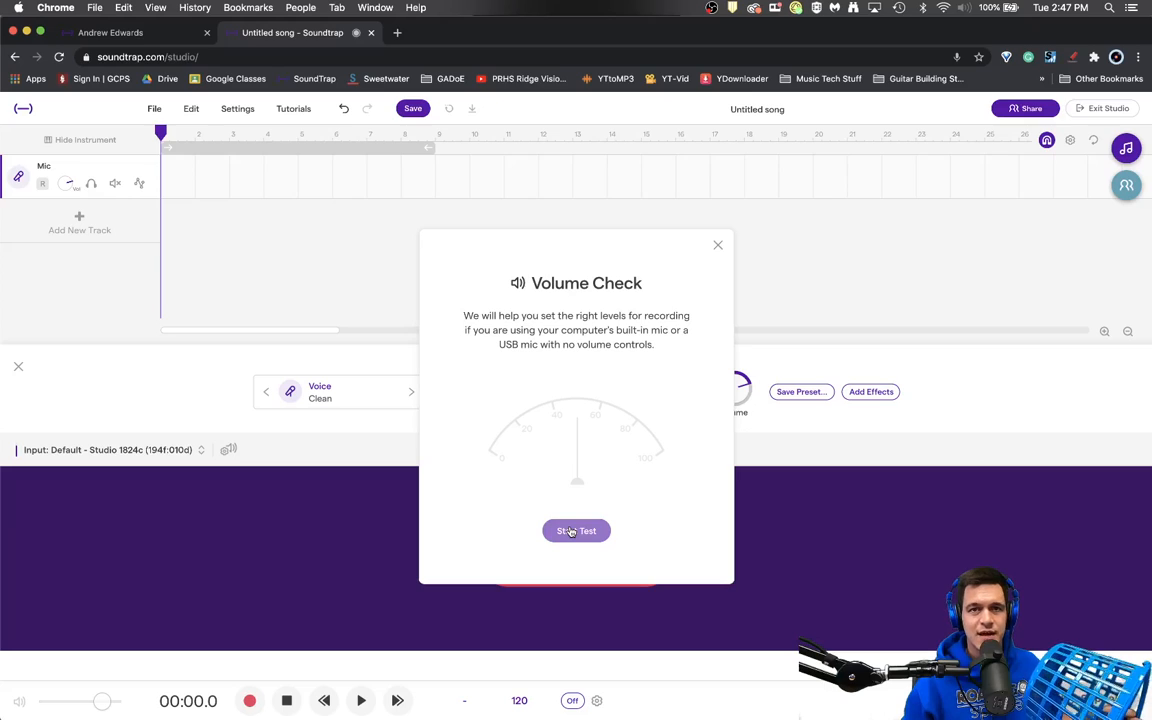
- Run the Volume Check test so it sets recording levels automatically, then finish it
left_click(576, 530)
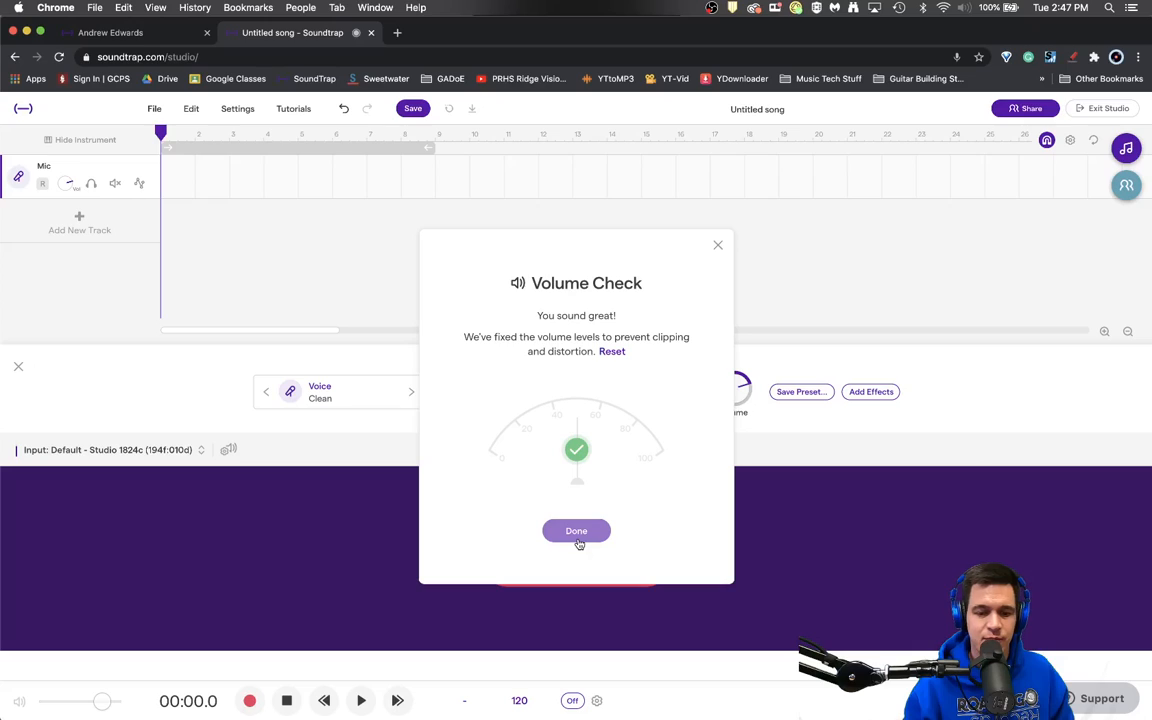
left_click(576, 530)
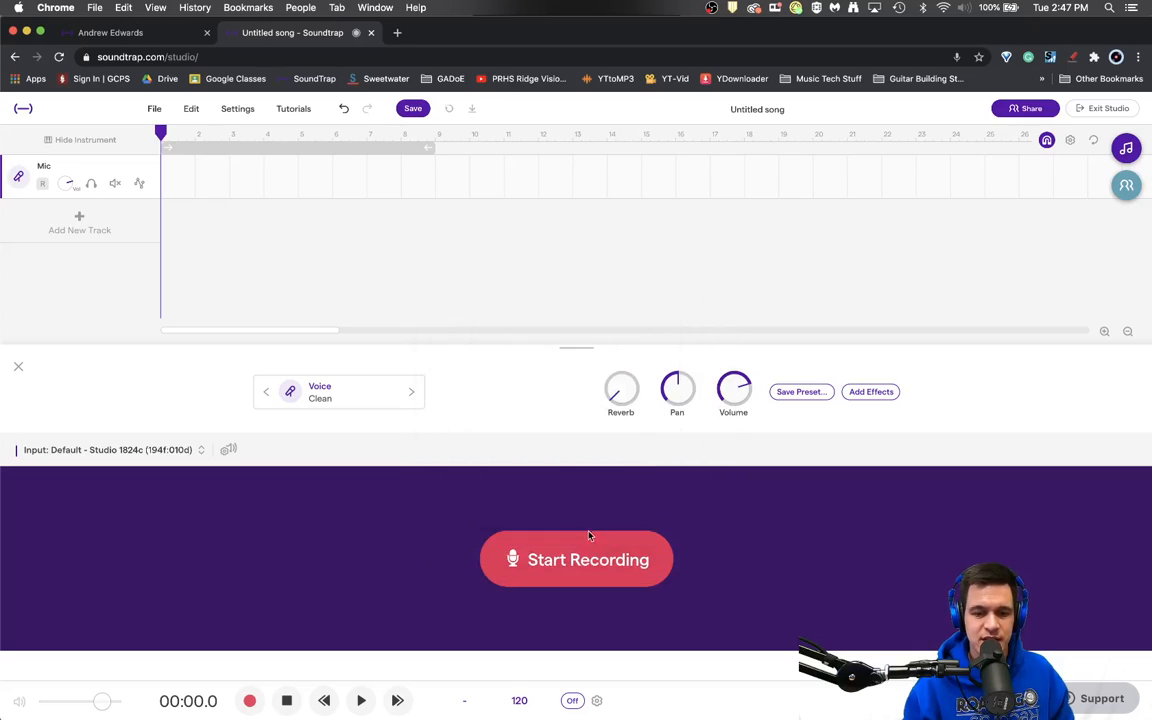
mouse_move(456, 336)
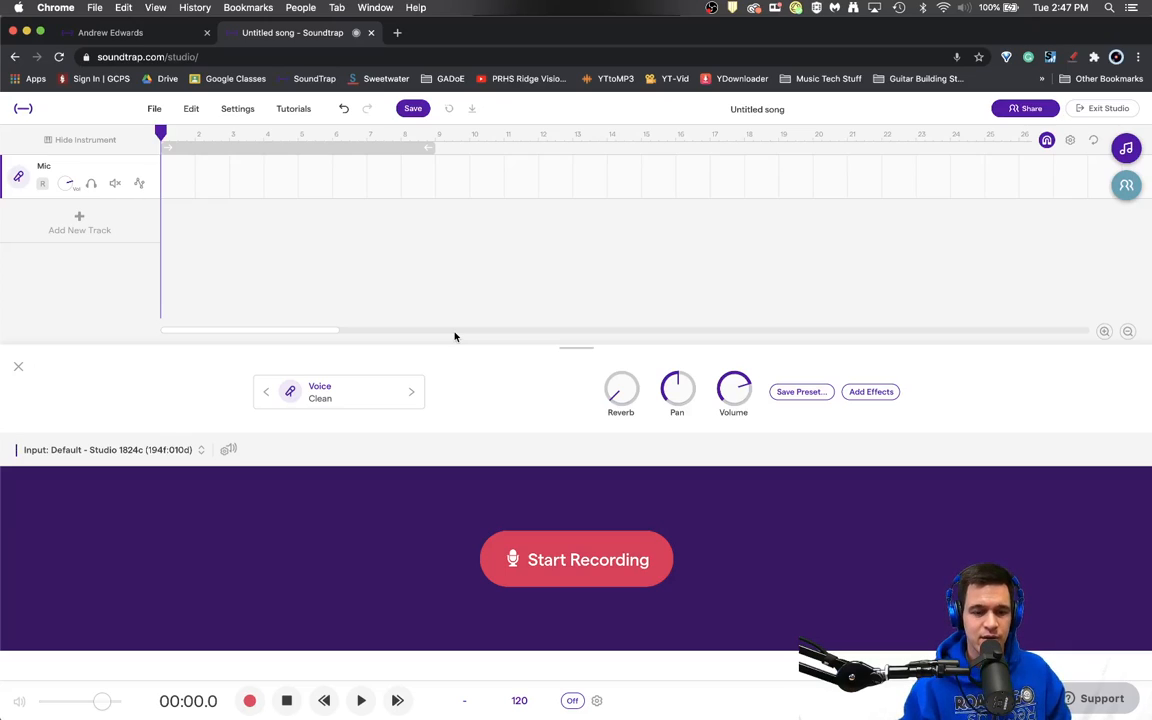
mouse_move(170, 250)
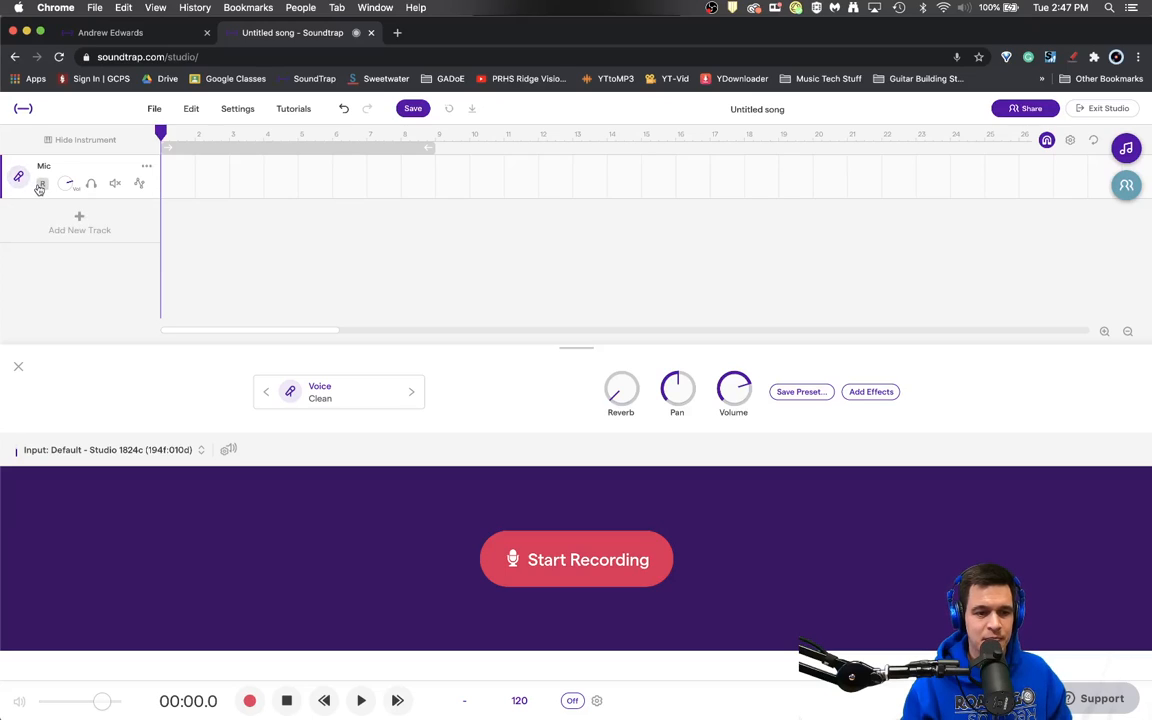
- Arm the Mic track for recording, choosing no headphones so monitoring is switched off
left_click(576, 560)
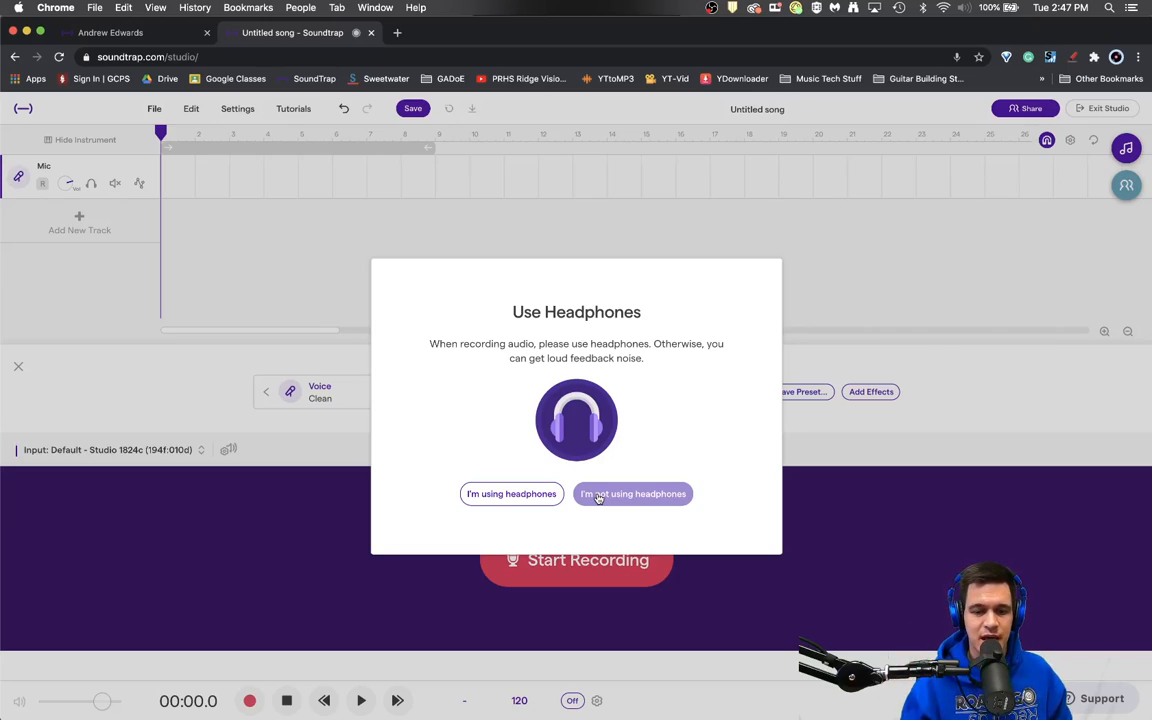
left_click(632, 492)
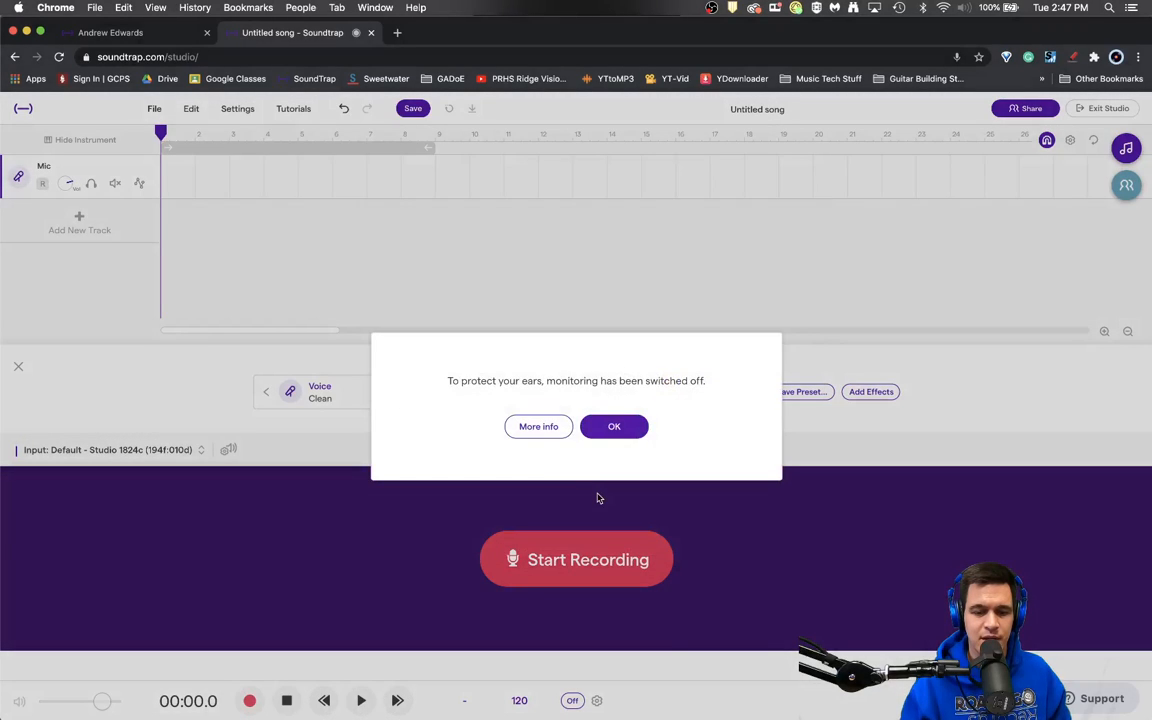
left_click(614, 426)
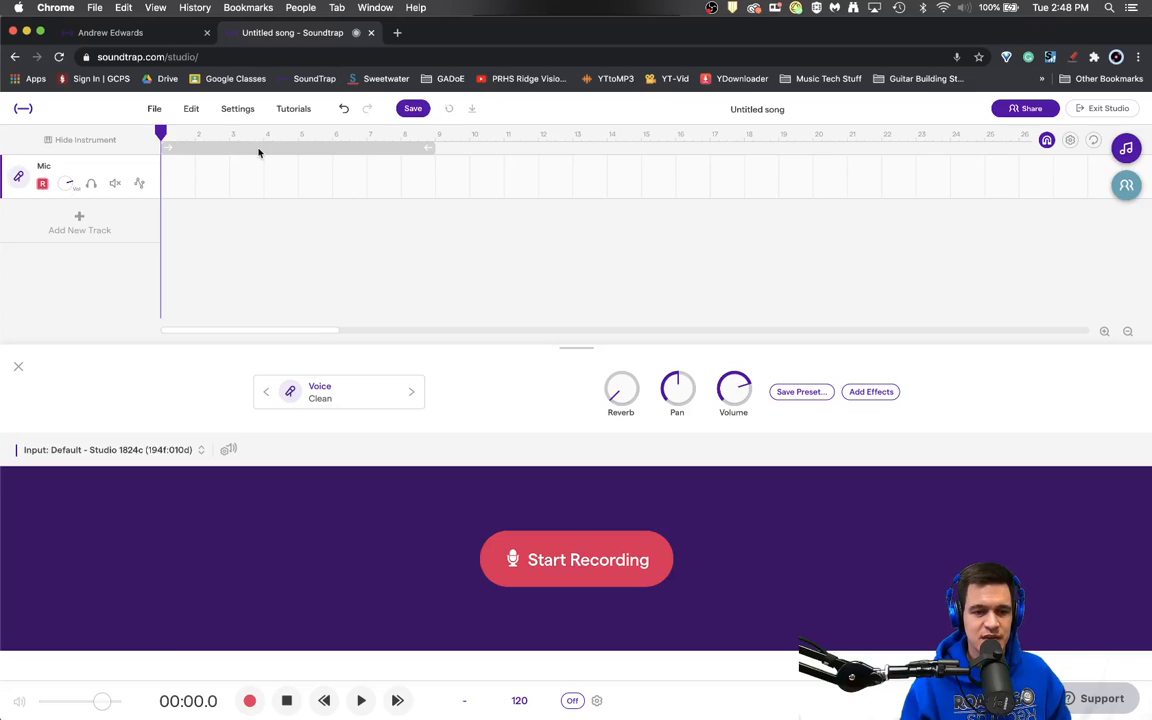
mouse_move(192, 228)
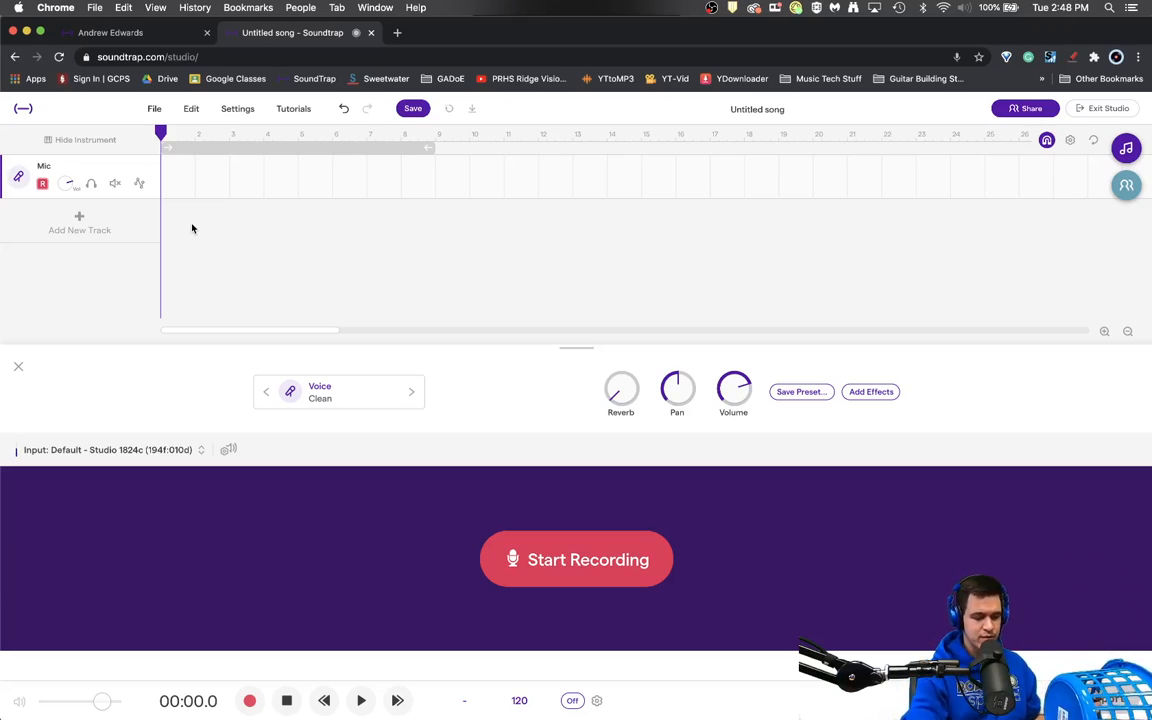
left_click(576, 560)
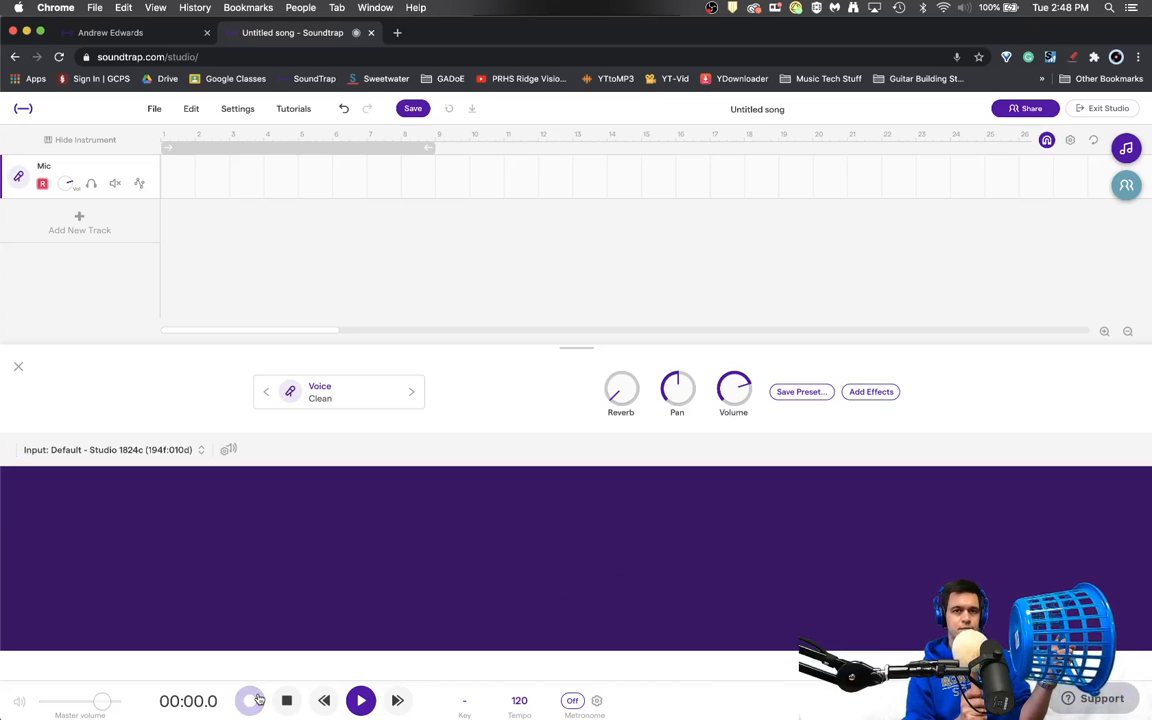
- Record a roughly 19-second take of kick hits on the Mic track and stop it
left_click(248, 700)
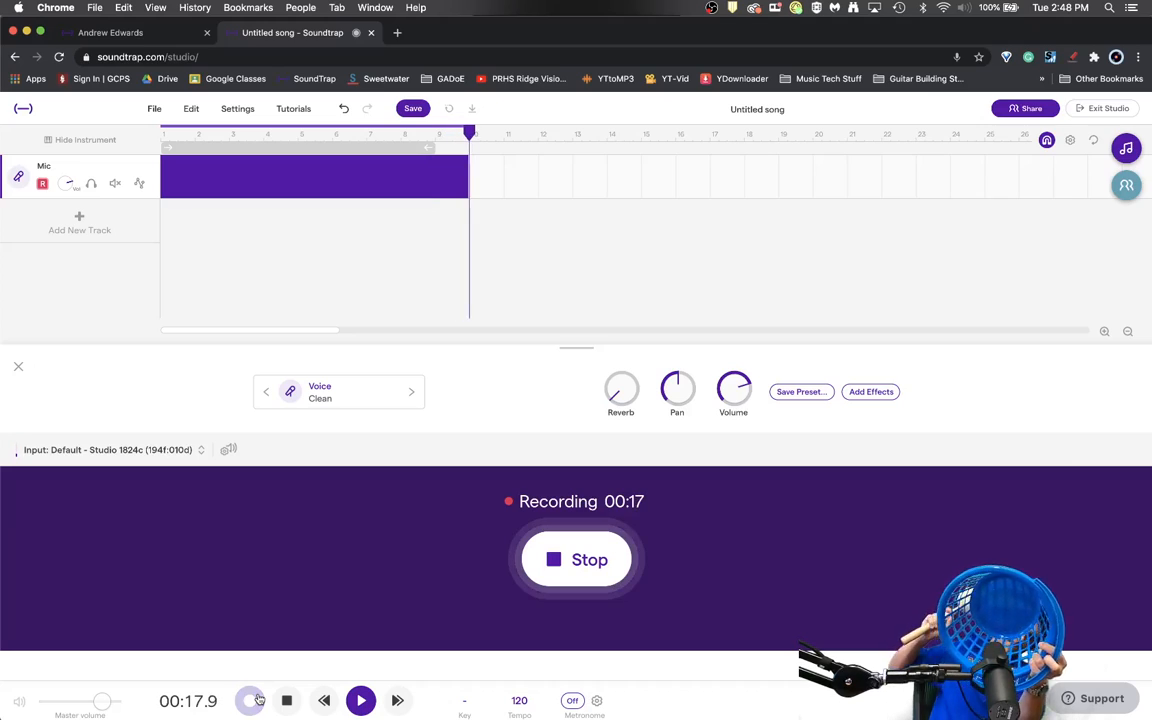
left_click(576, 560)
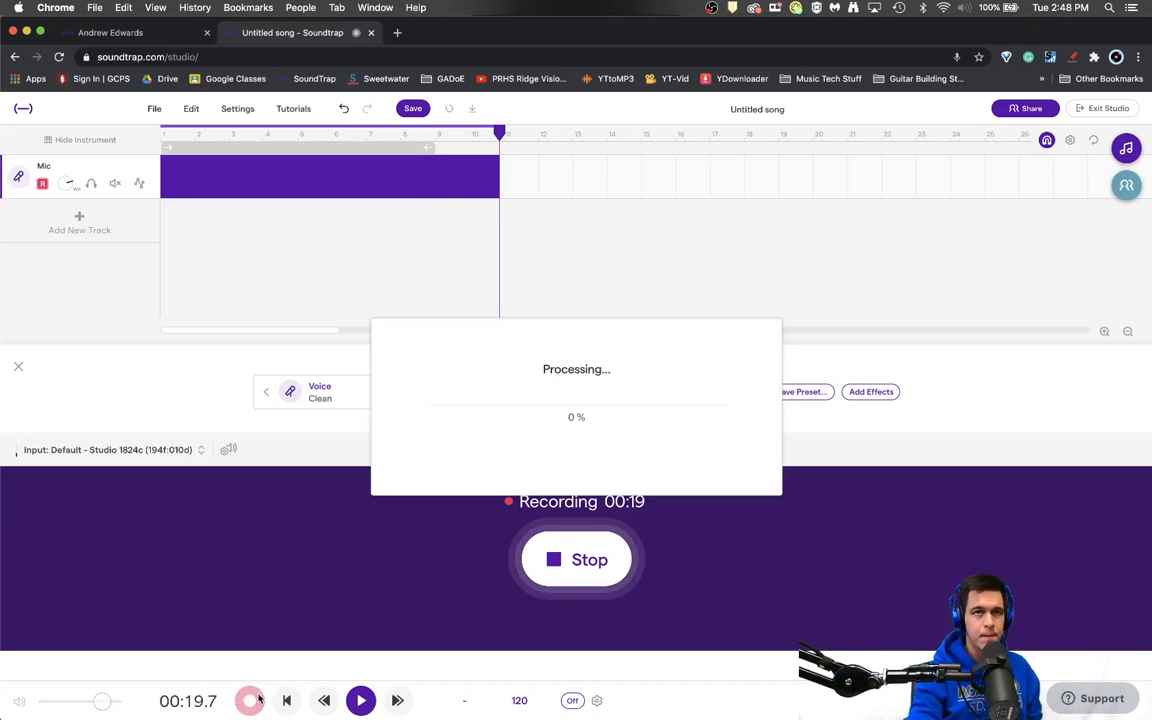
left_click(576, 560)
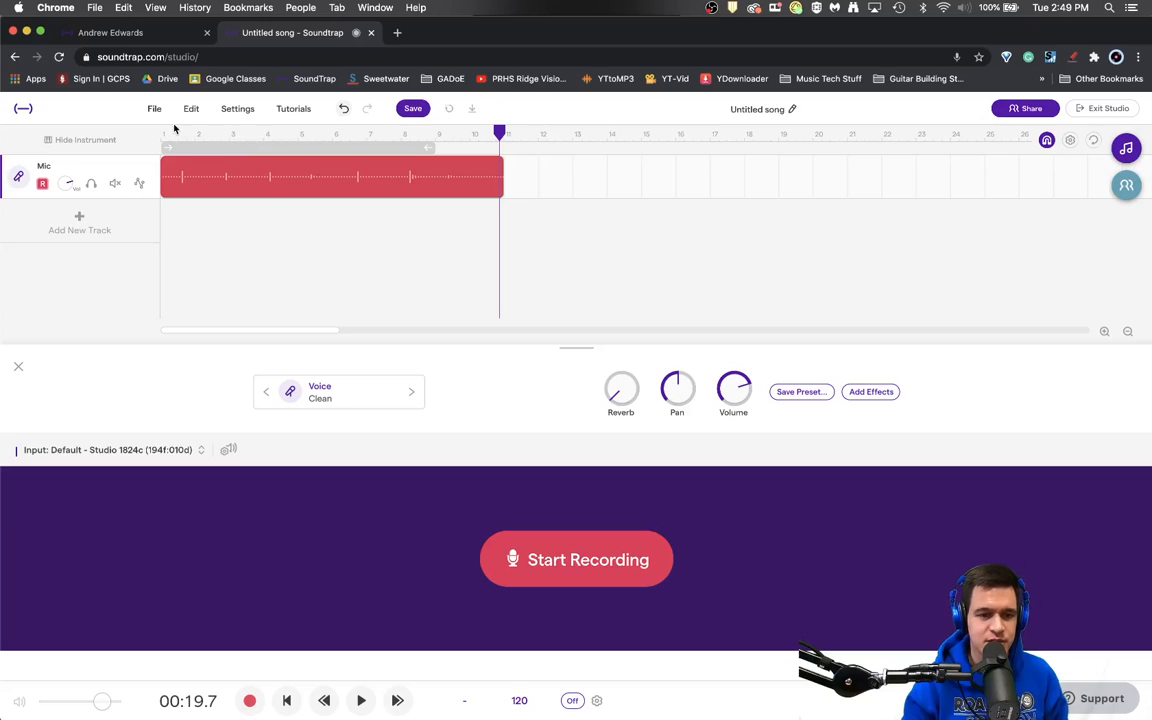
- Play the take from the start and place the playhead just after the kick hit as the cut point
left_click(168, 134)
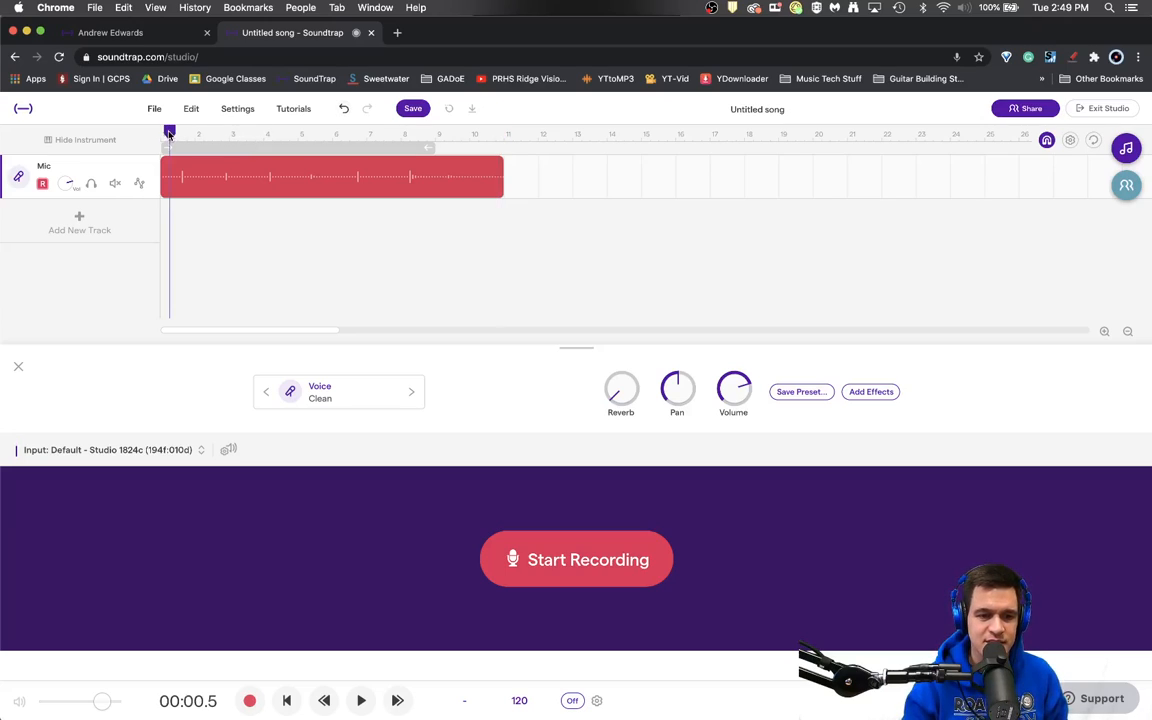
left_click(360, 700)
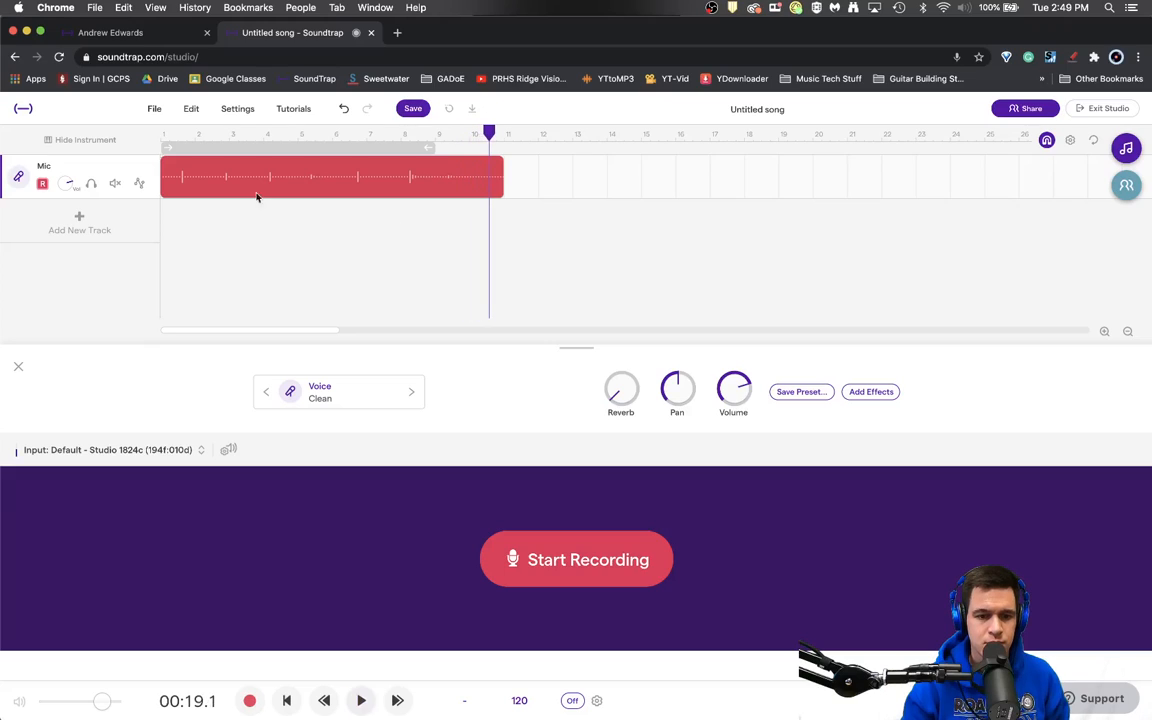
left_click(360, 700)
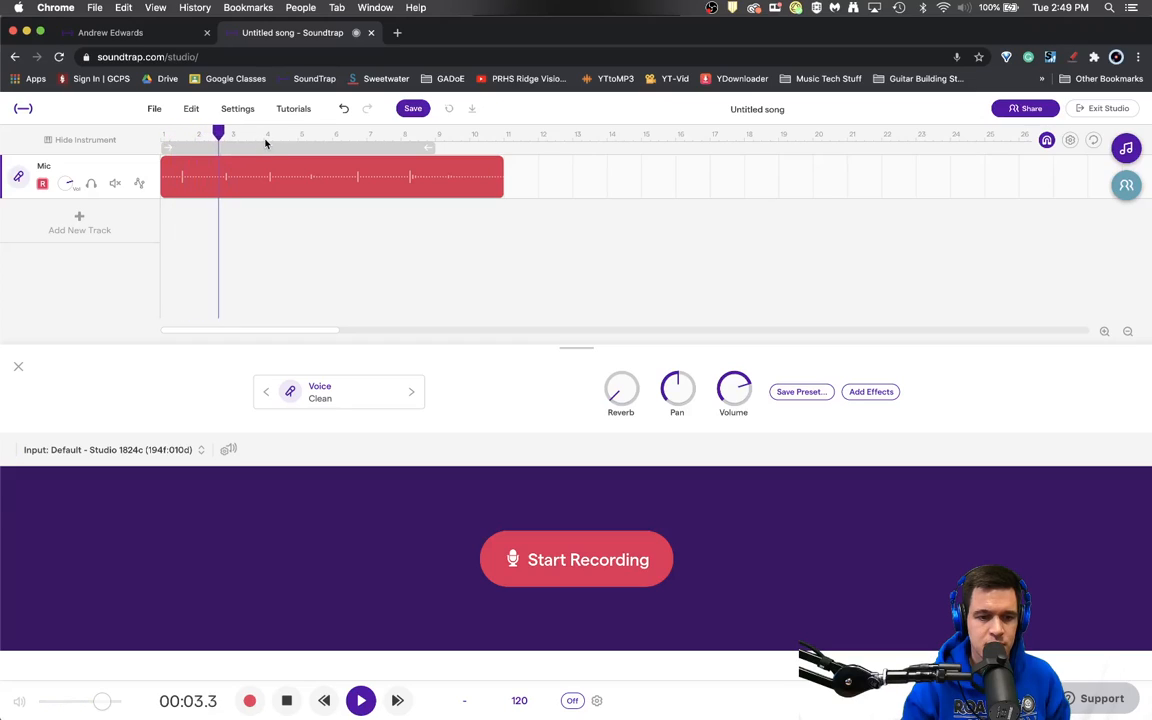
left_click(280, 132)
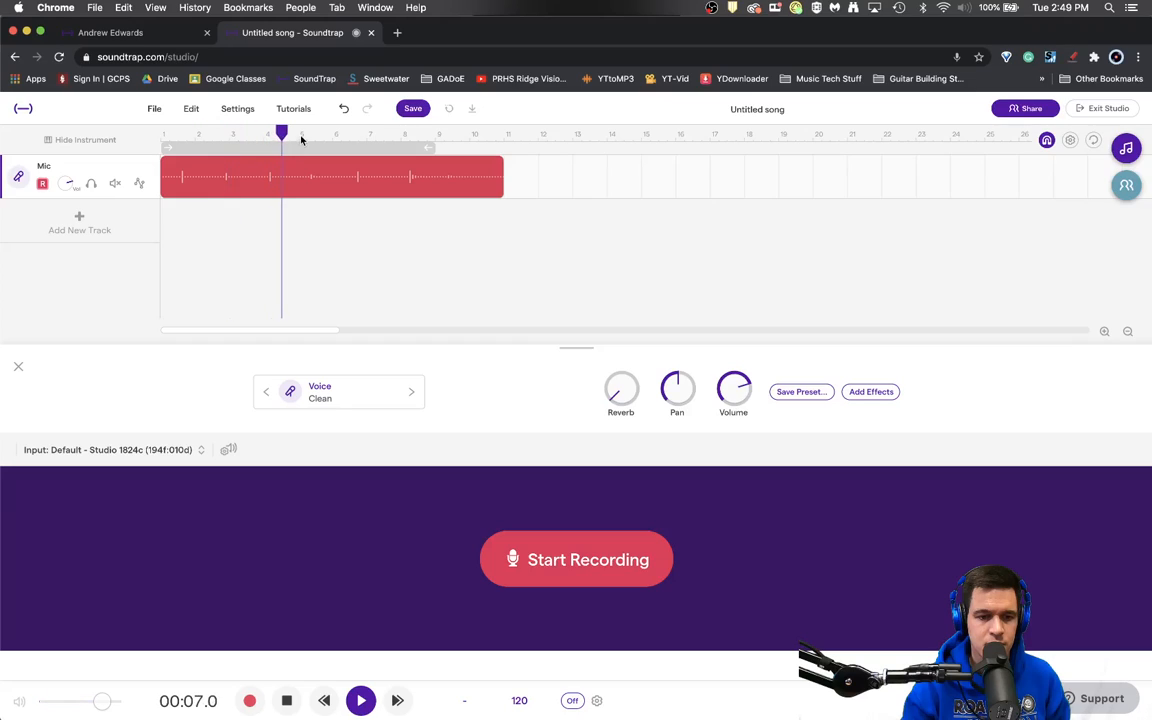
left_click(358, 132)
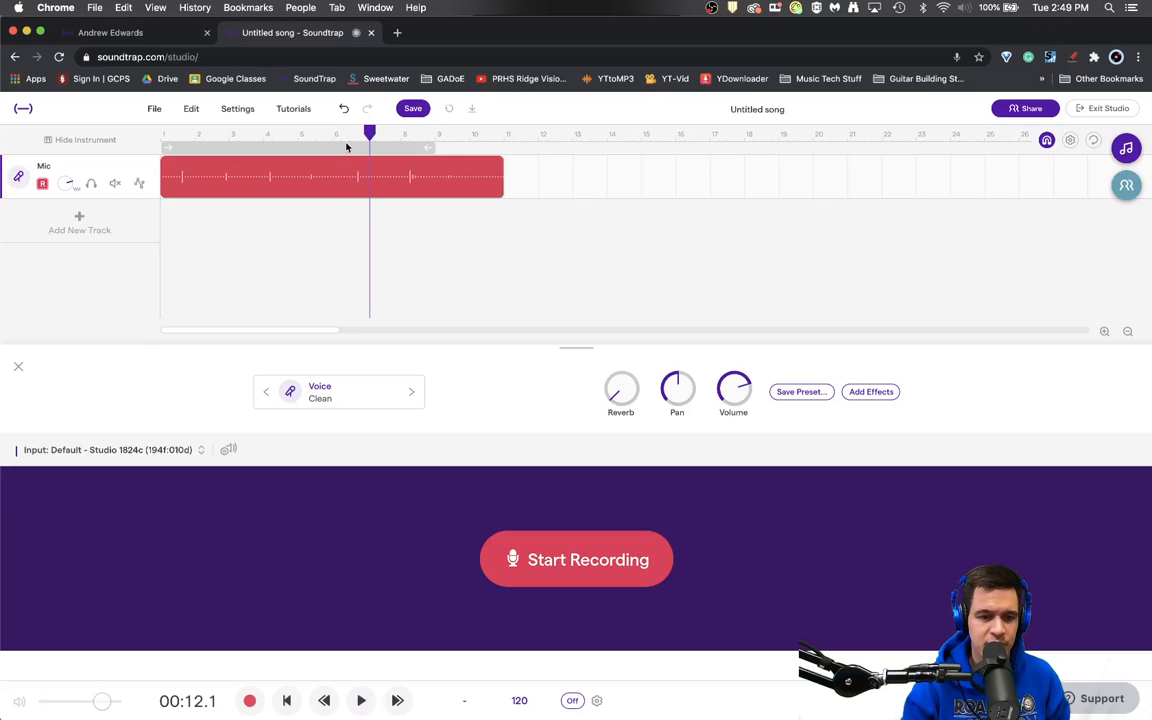
left_click(350, 134)
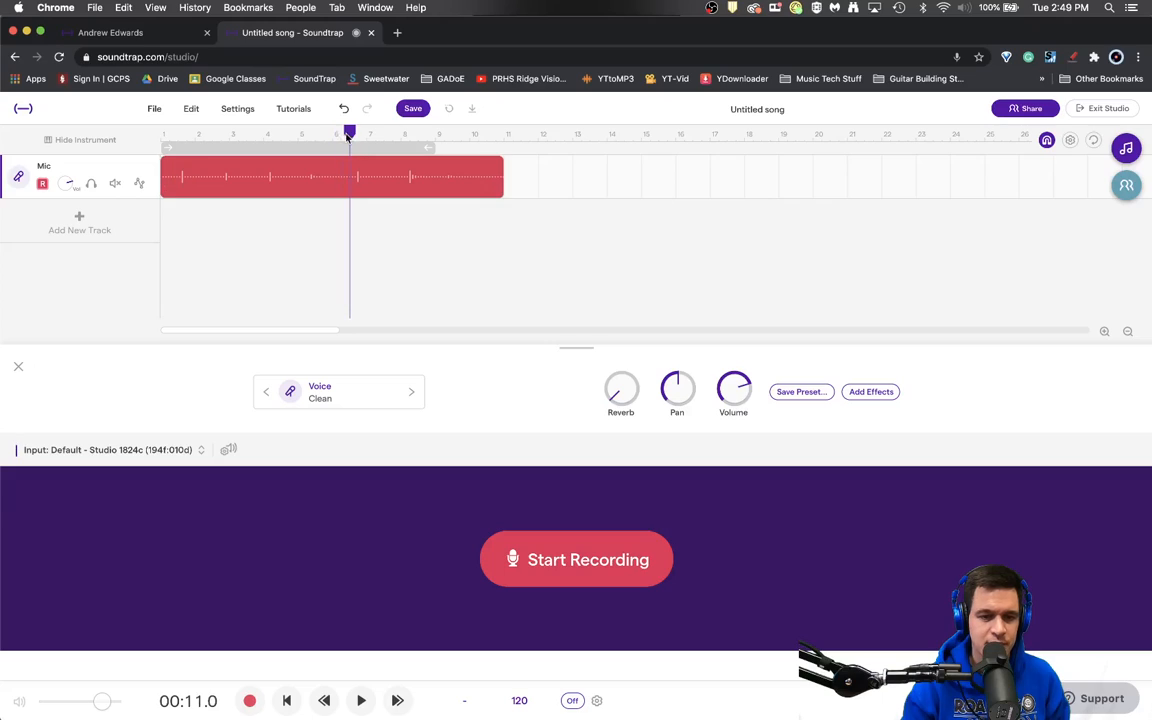
- Split the region at the playhead, discard the later part and return the playhead to the start
right_click(350, 176)
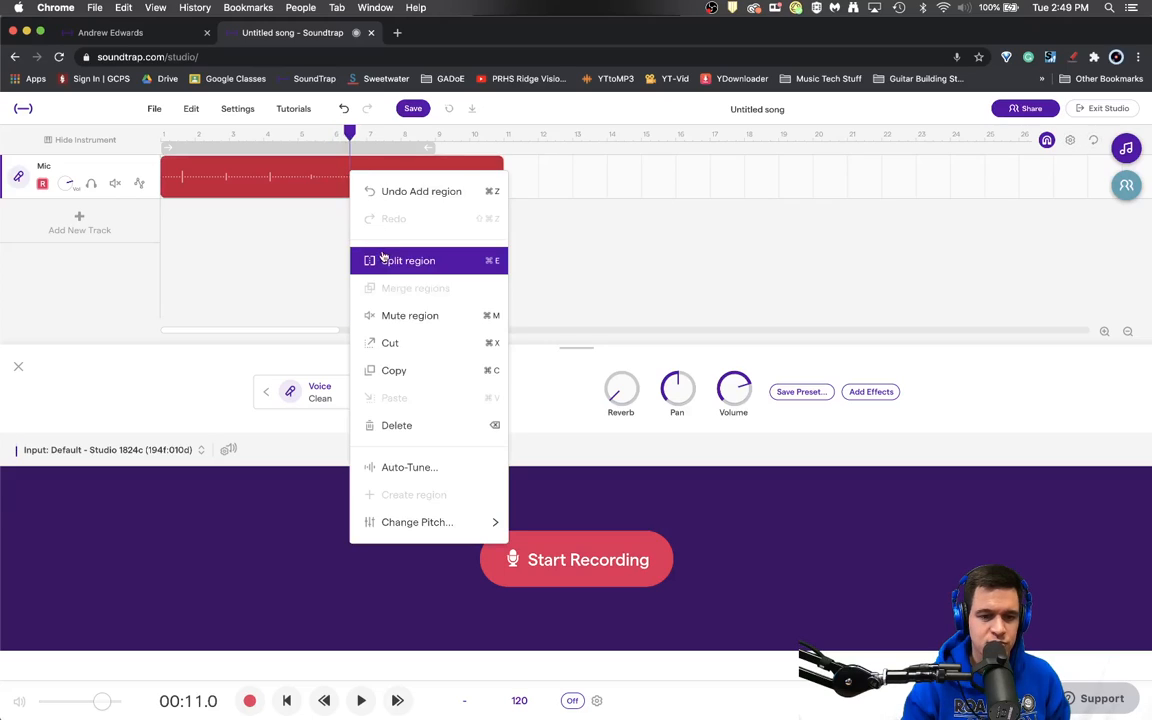
left_click(408, 260)
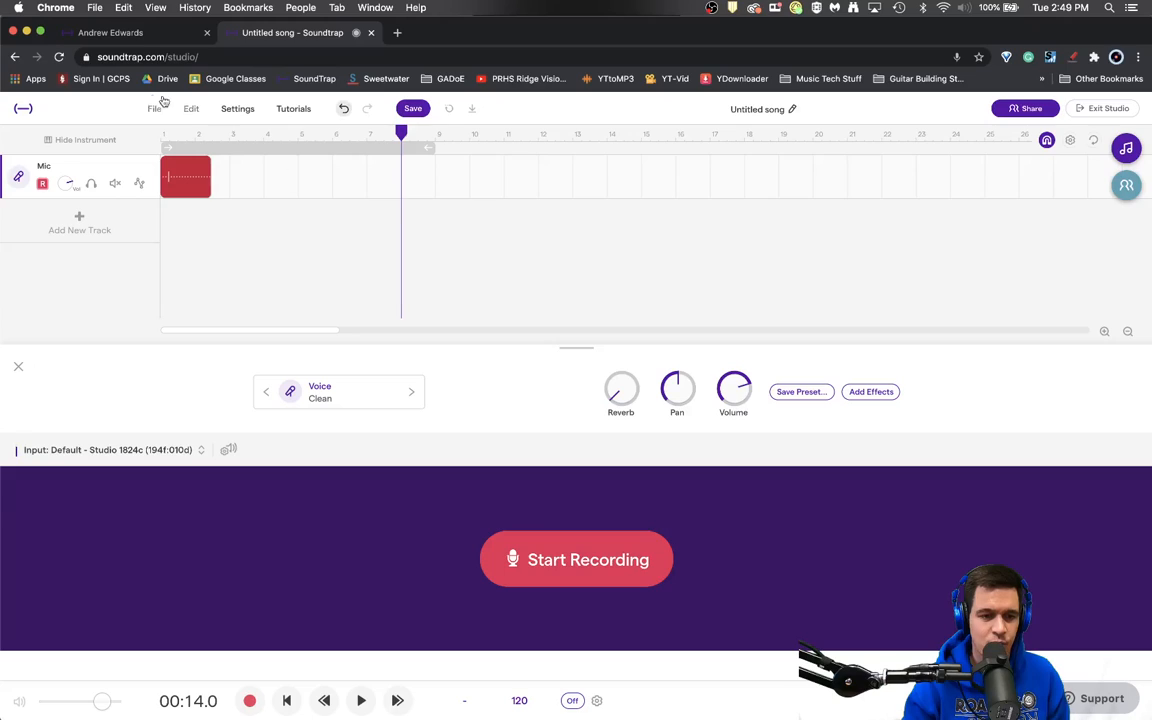
left_click(360, 700)
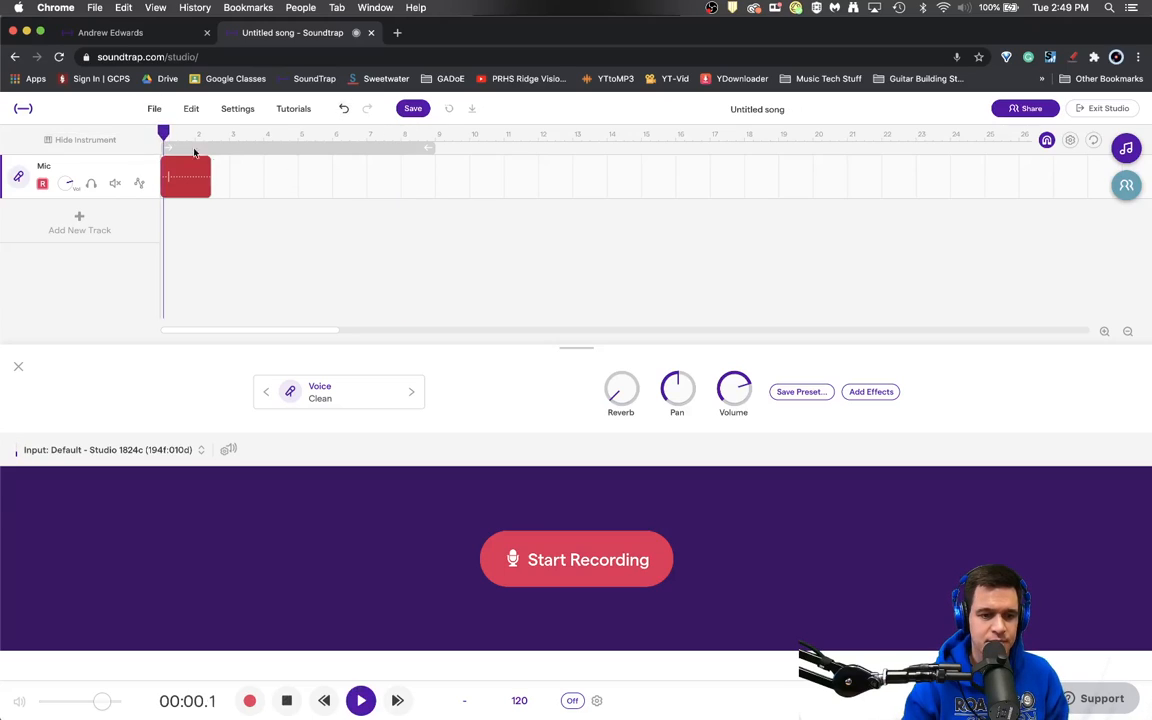
left_click(360, 700)
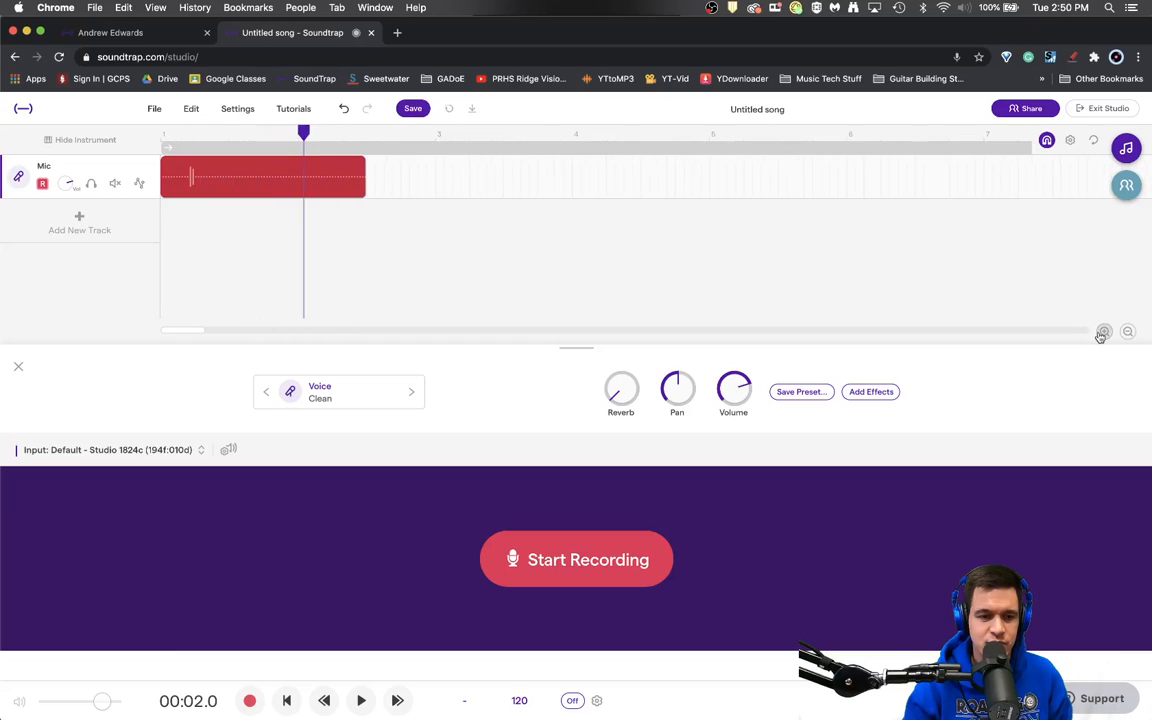
- Trim the clip's left edge to the transient and its right edge to just after the hit
left_click(1104, 332)
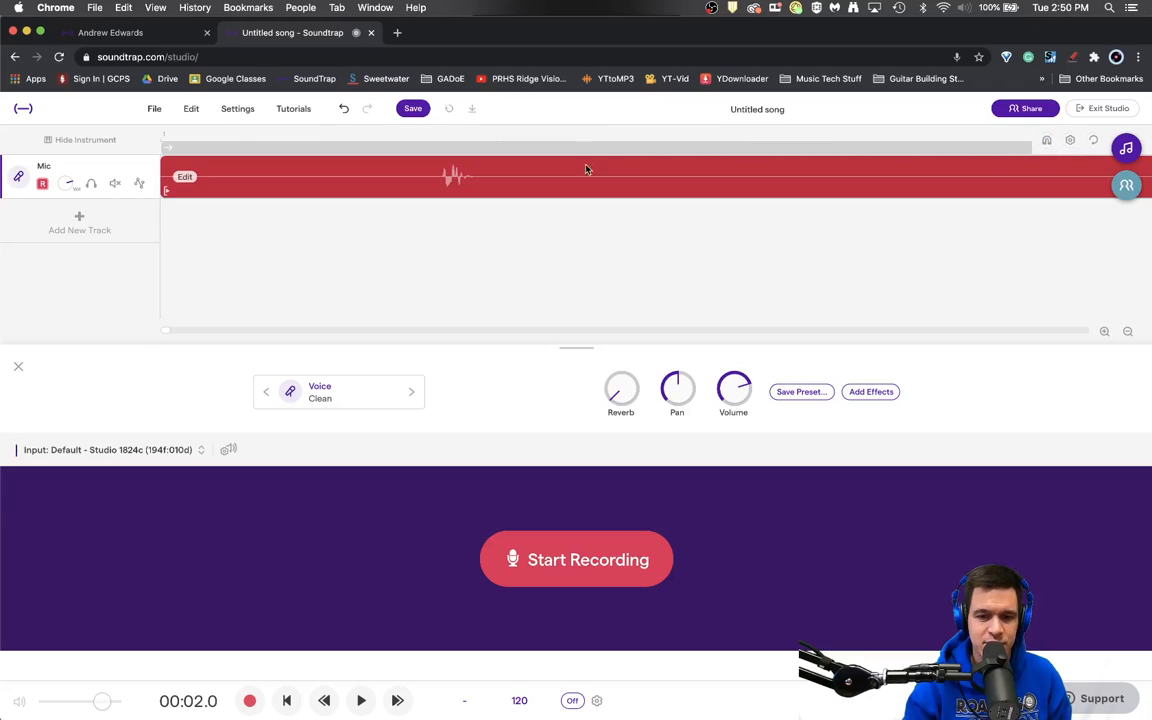
left_click(568, 144)
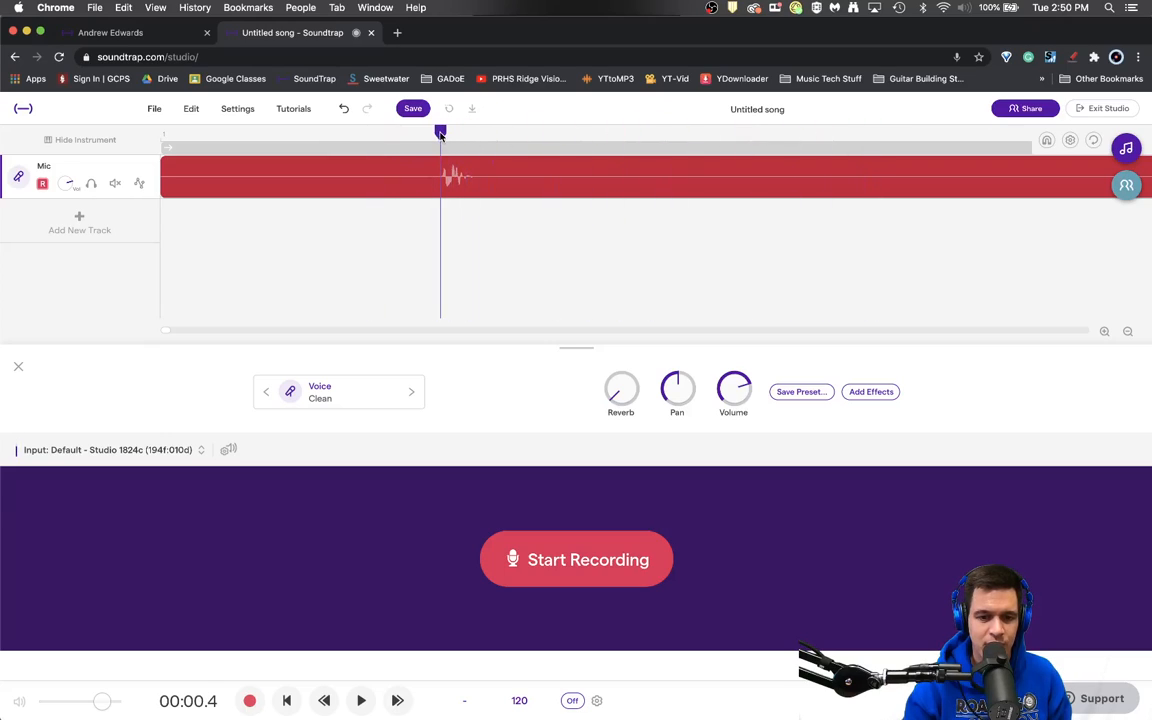
mouse_move(428, 174)
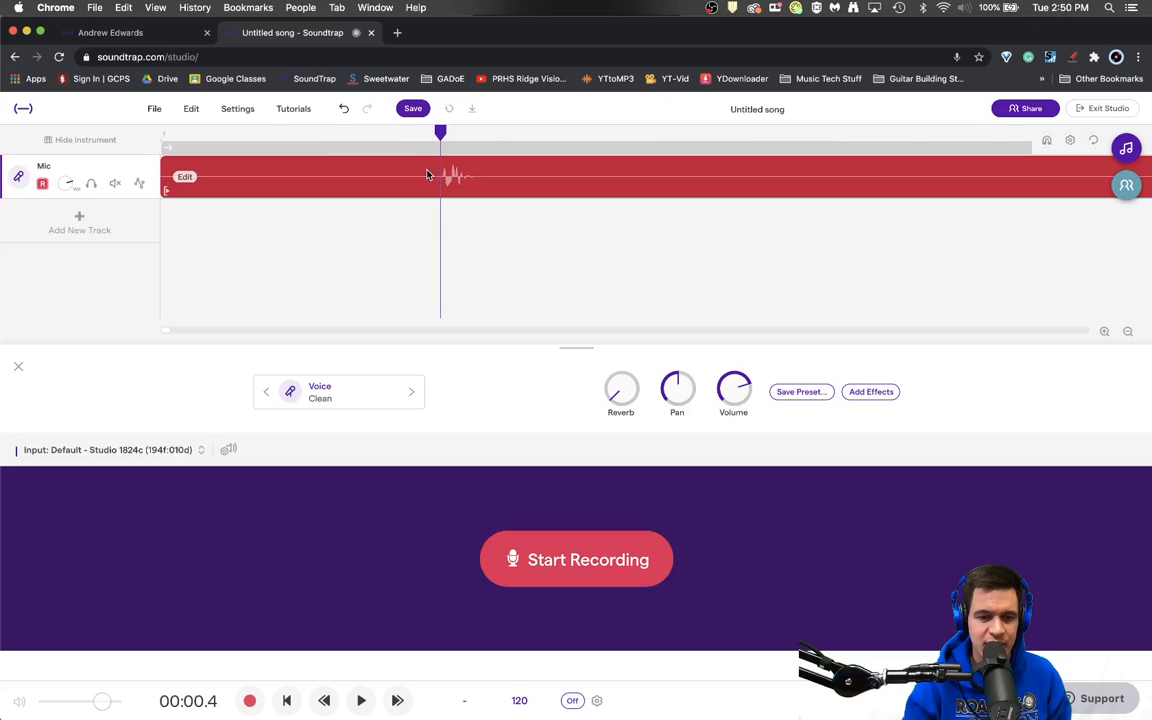
mouse_move(496, 276)
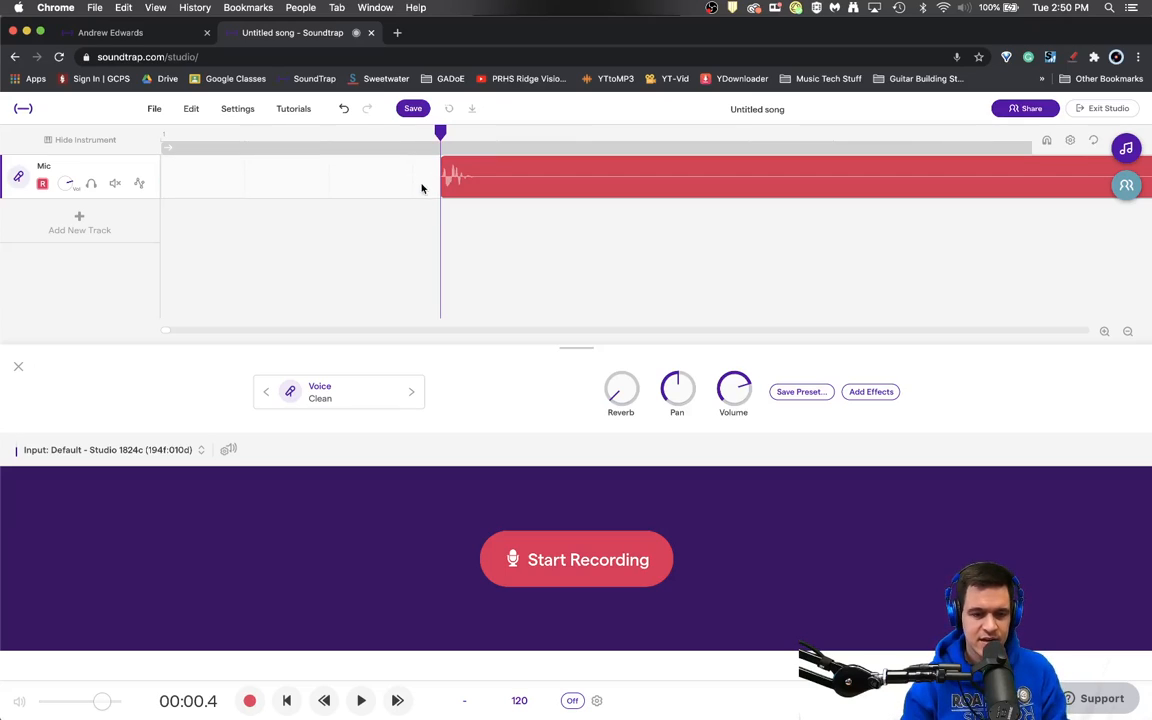
left_click(300, 184)
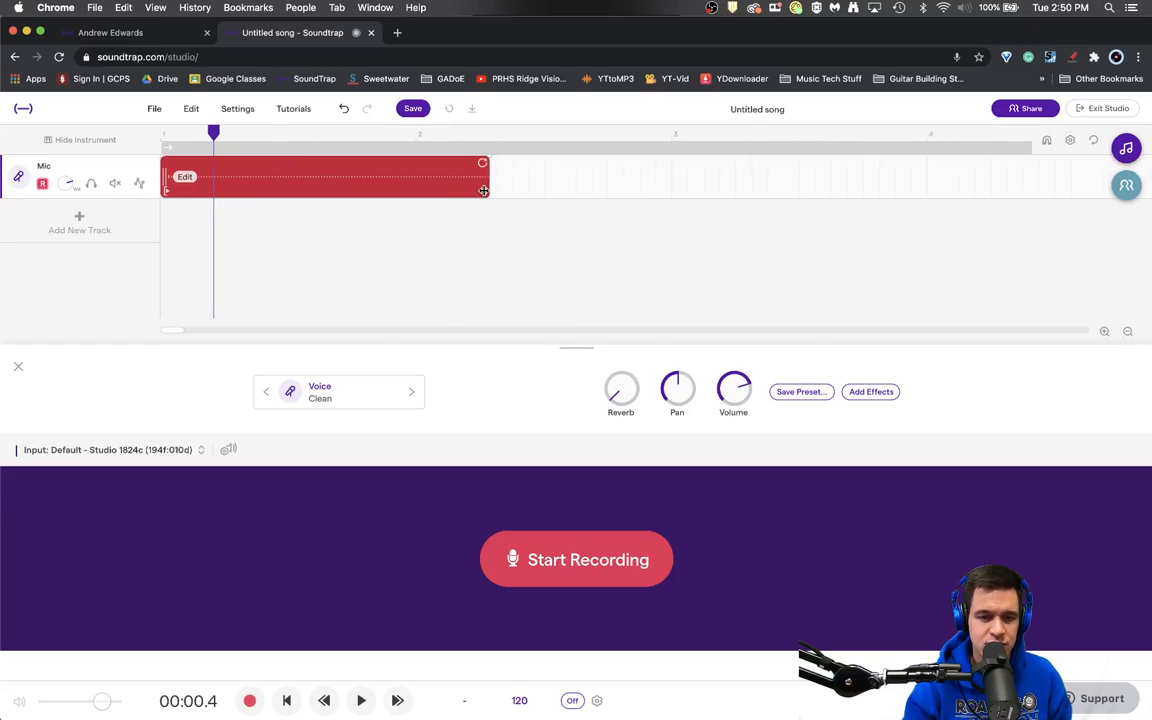
left_click_drag(484, 190, 222, 190)
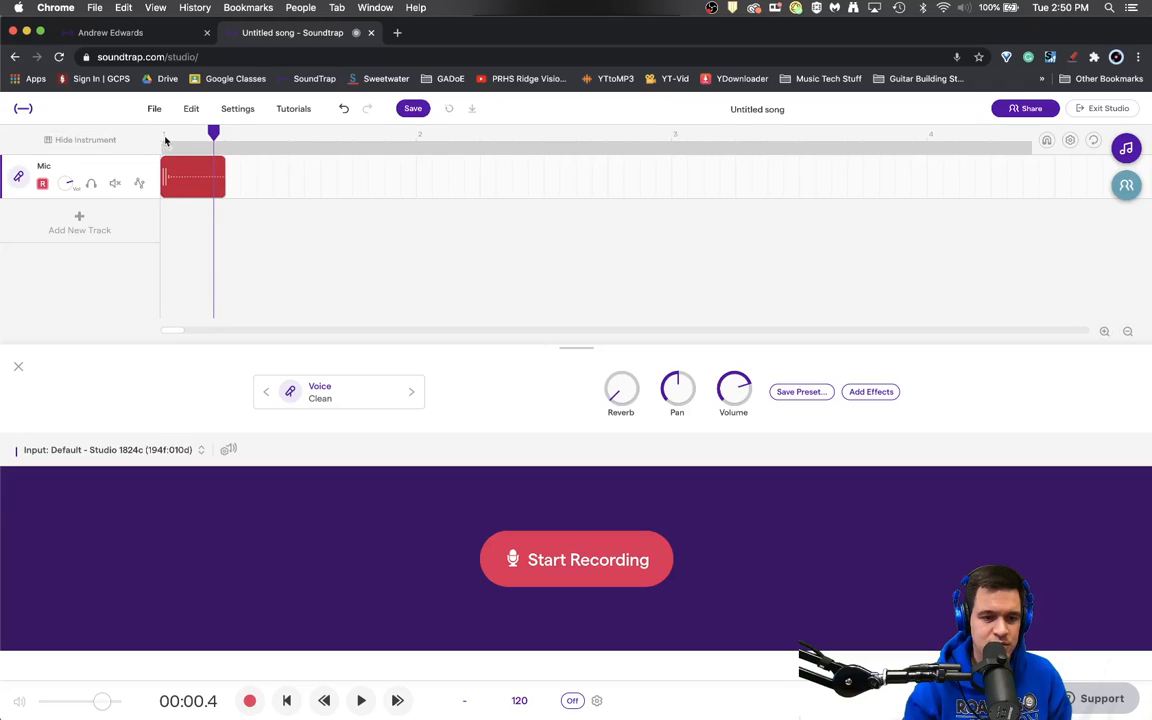
- Add a fade-out at the clip's top-right corner and play the faded hit back from the start
left_click(360, 700)
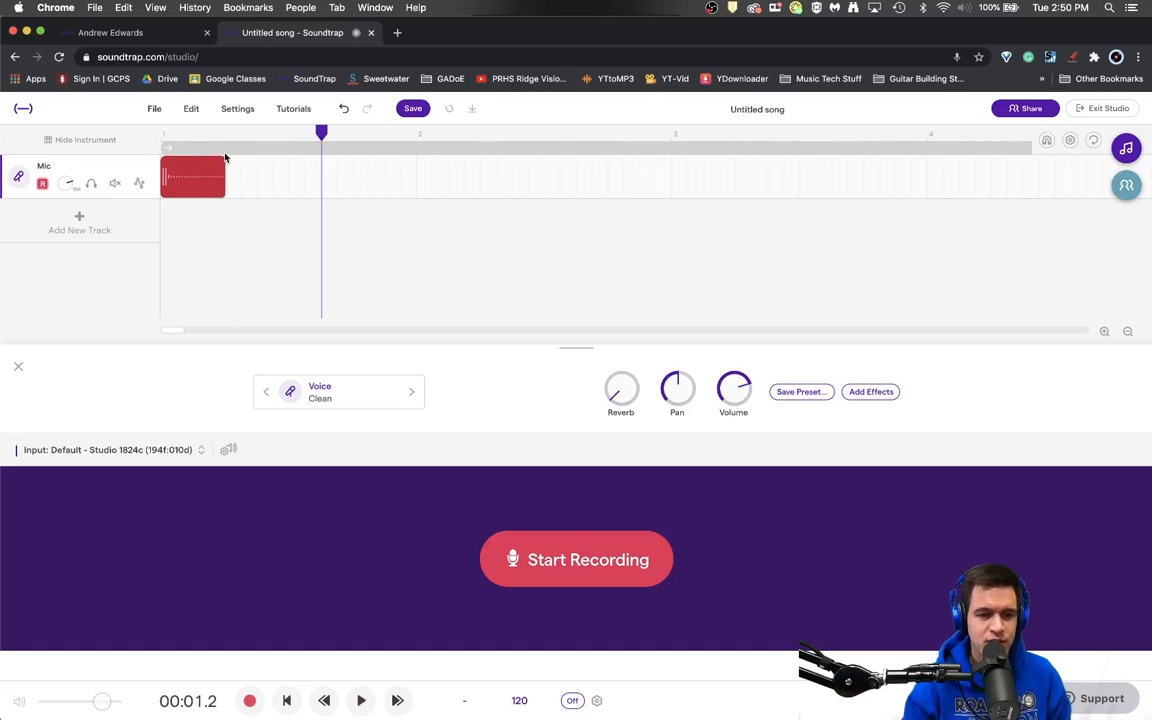
mouse_move(228, 160)
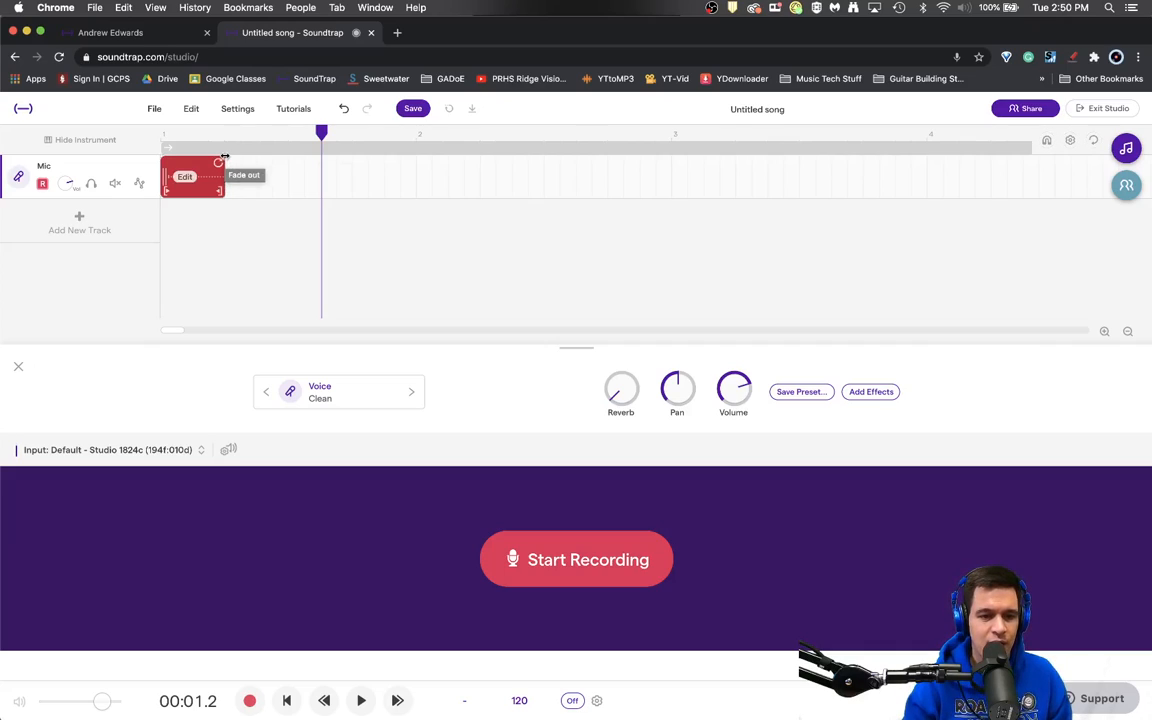
mouse_move(216, 162)
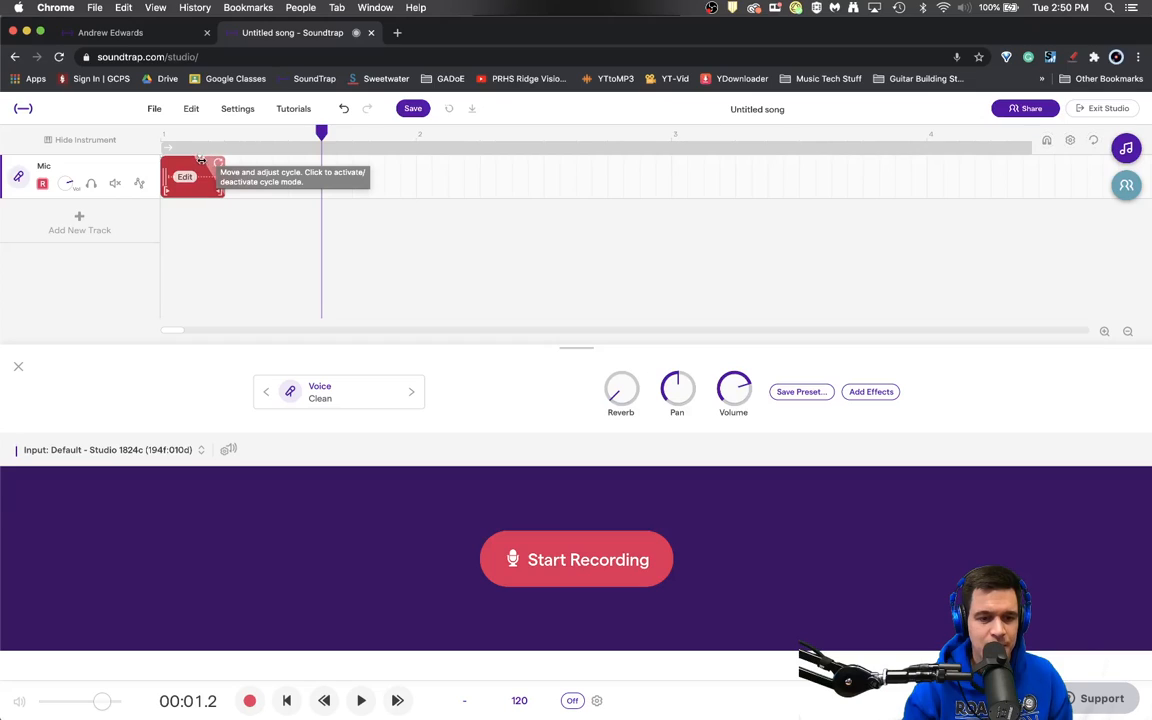
mouse_move(230, 156)
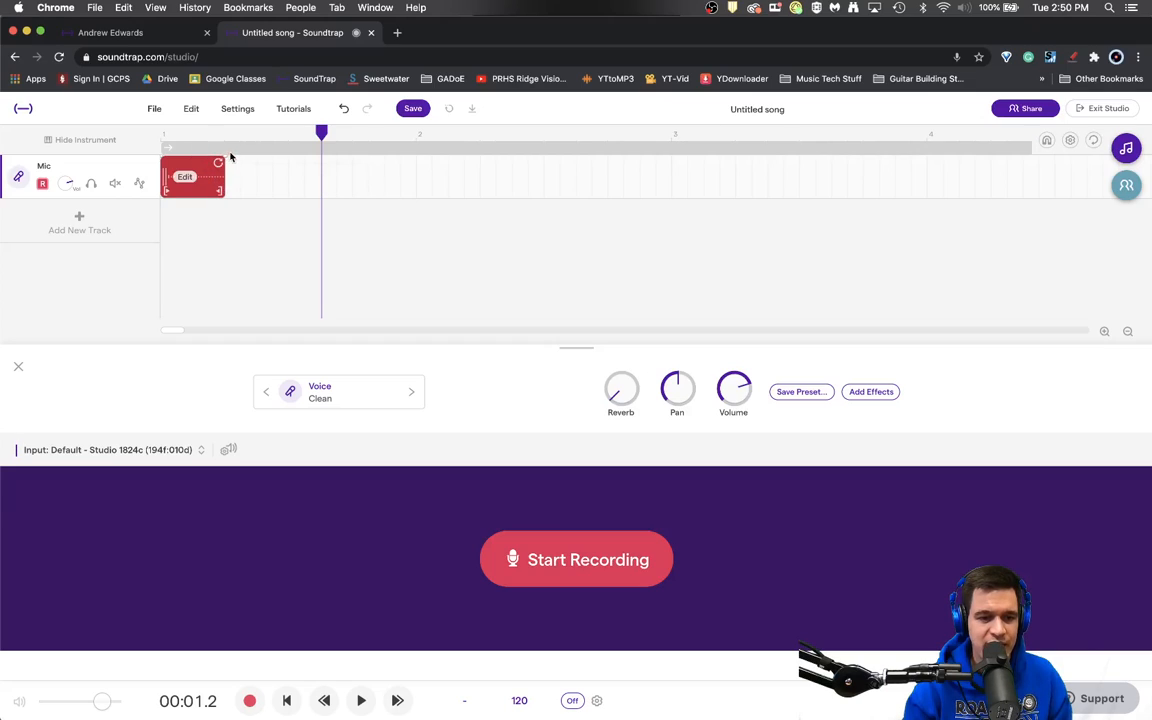
mouse_move(218, 162)
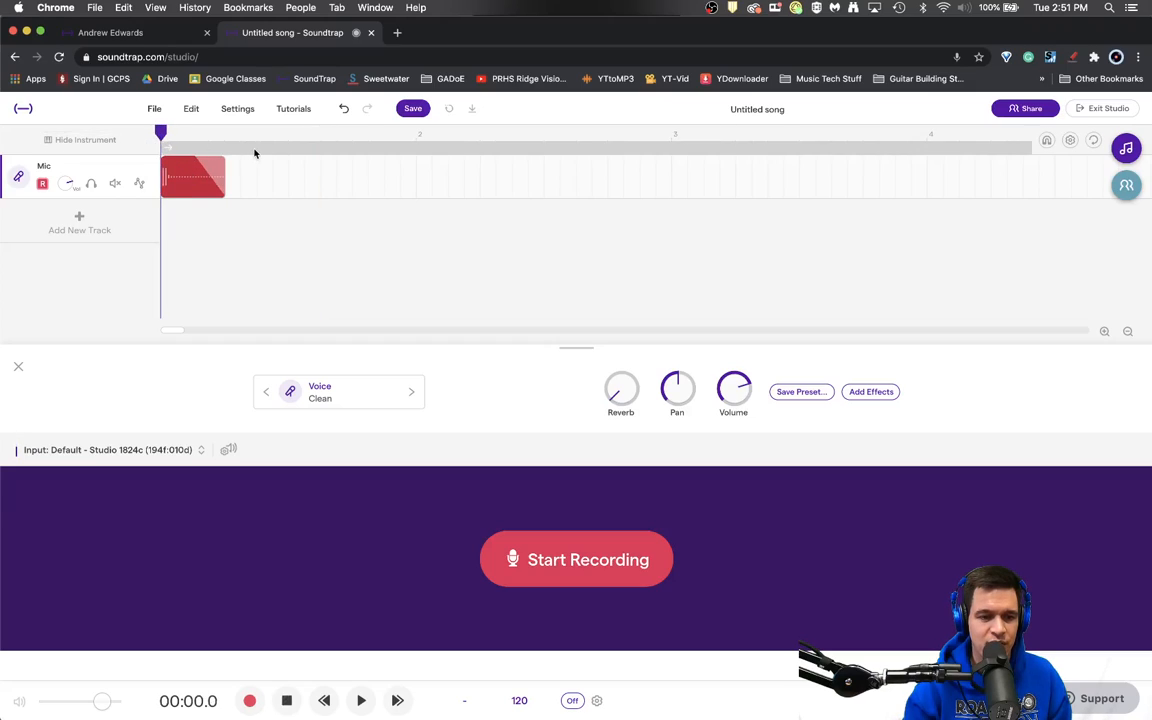
left_click(360, 700)
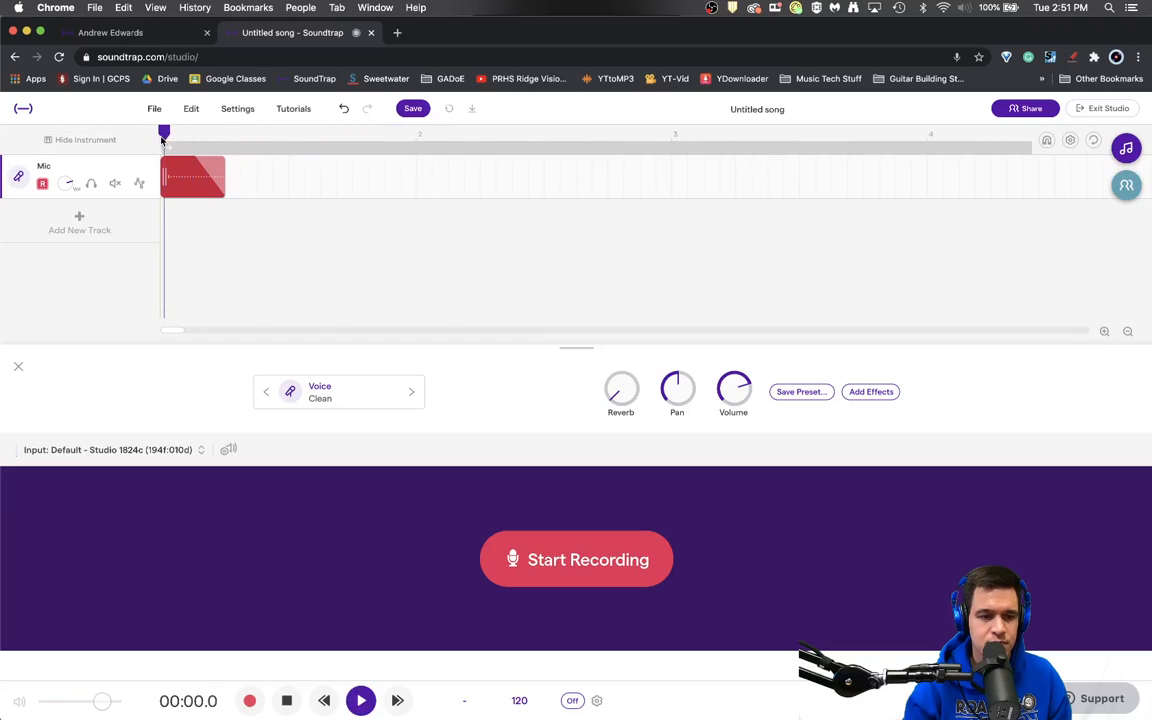
left_click(360, 700)
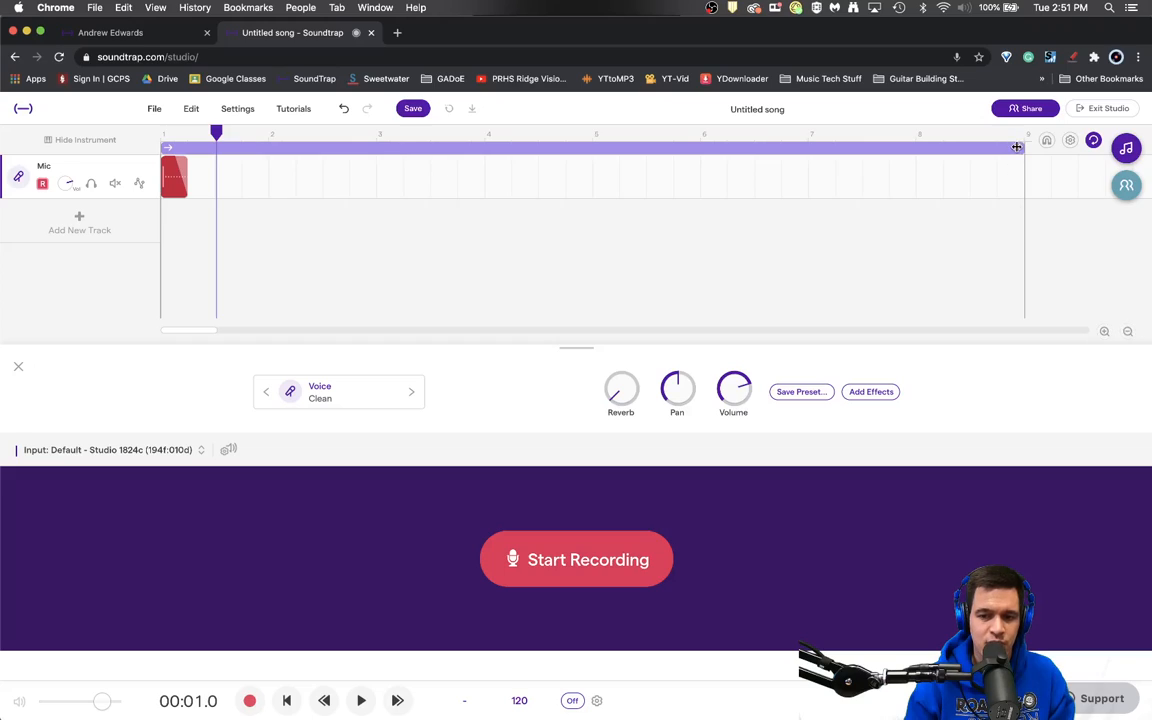
- Shrink the cycle range to cover only the first-bar kick hit and zoom in on it
left_click_drag(1016, 148, 260, 150)
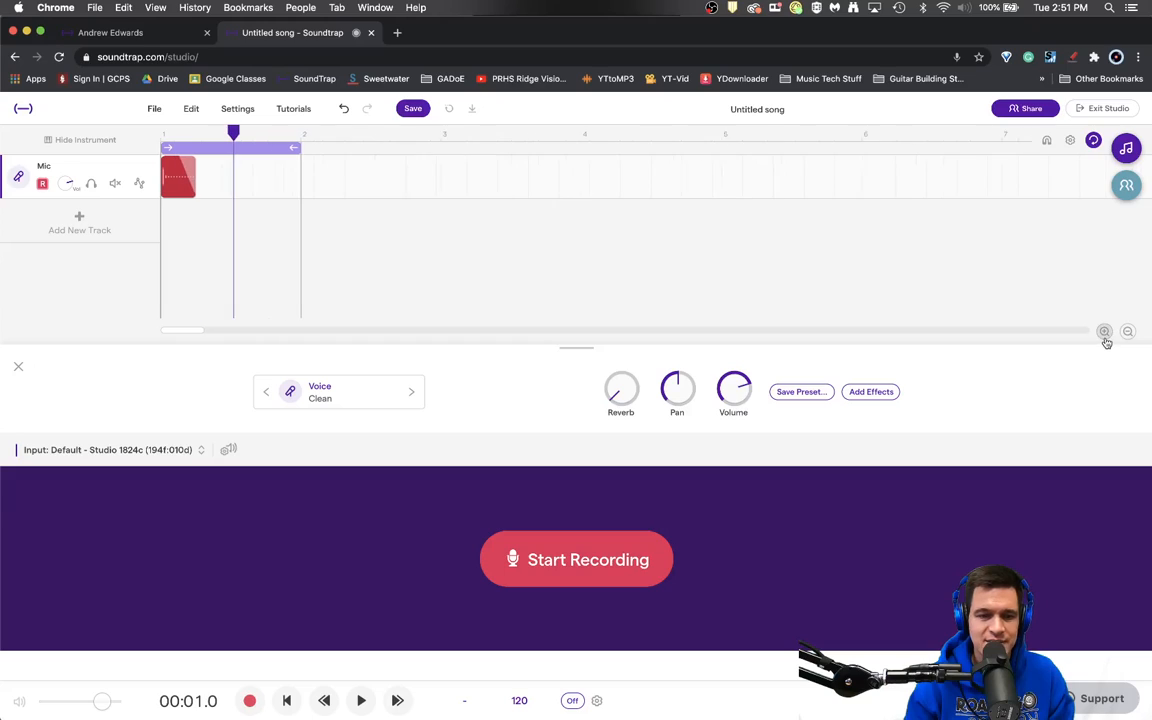
left_click(1104, 332)
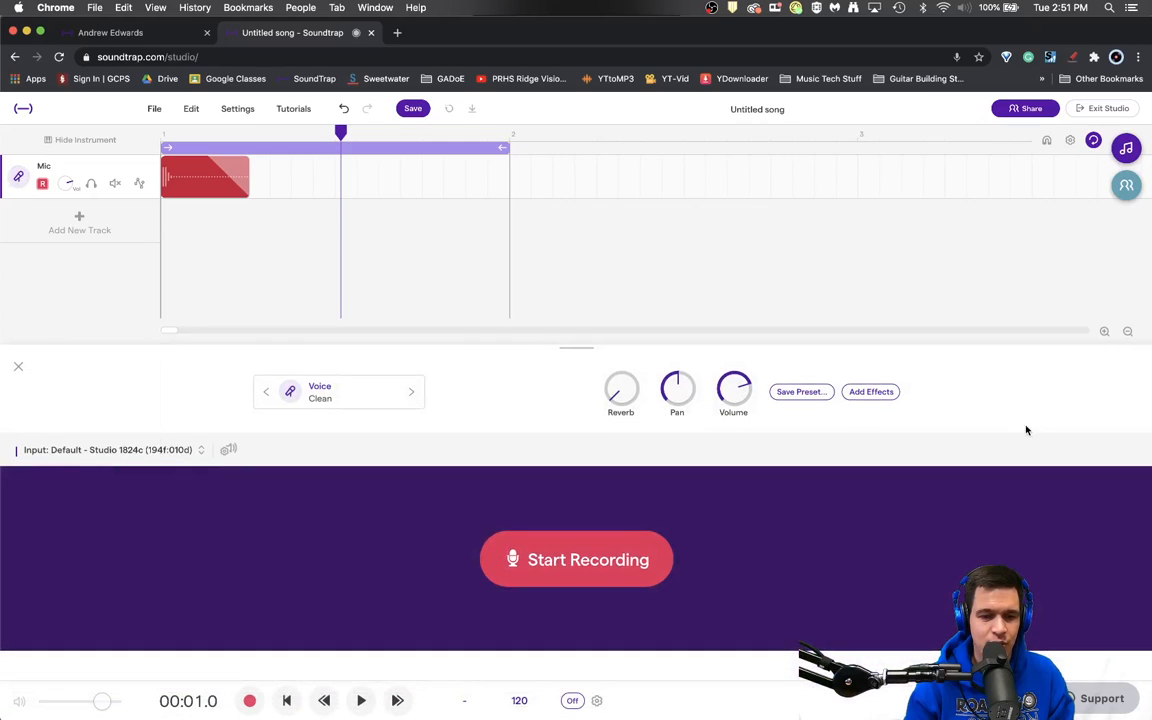
- Add a Dynamics Compressor to the Mic track's effects chain after the equalizer
left_click(870, 390)
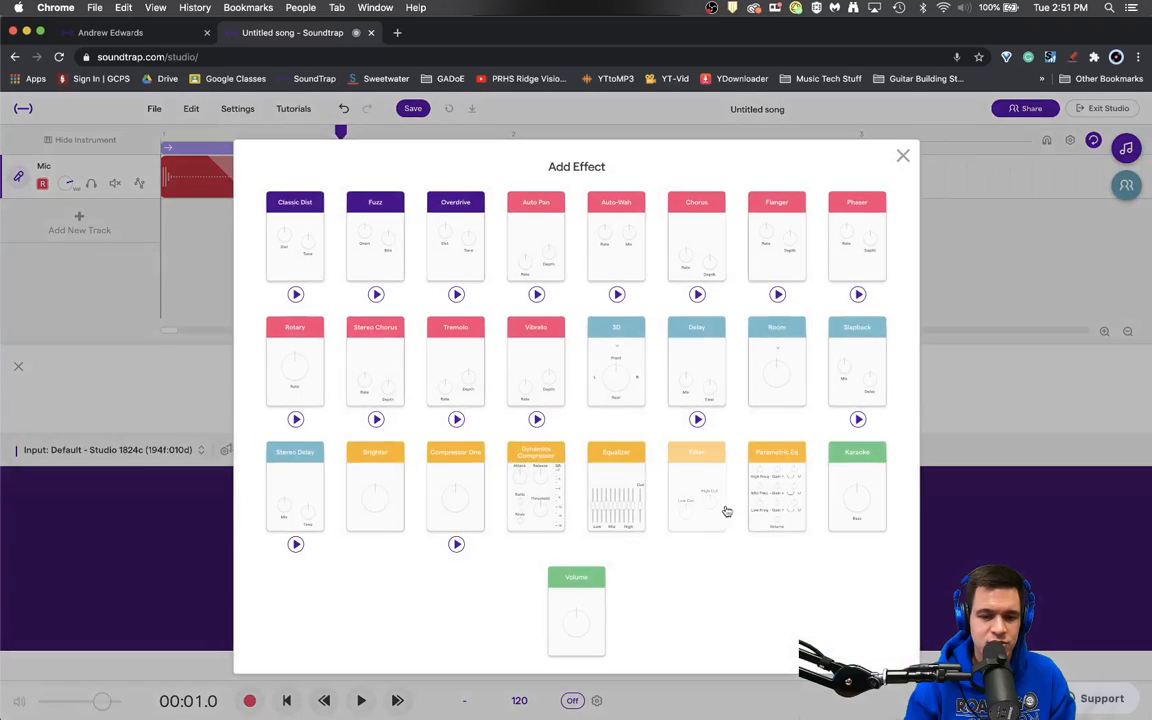
mouse_move(776, 486)
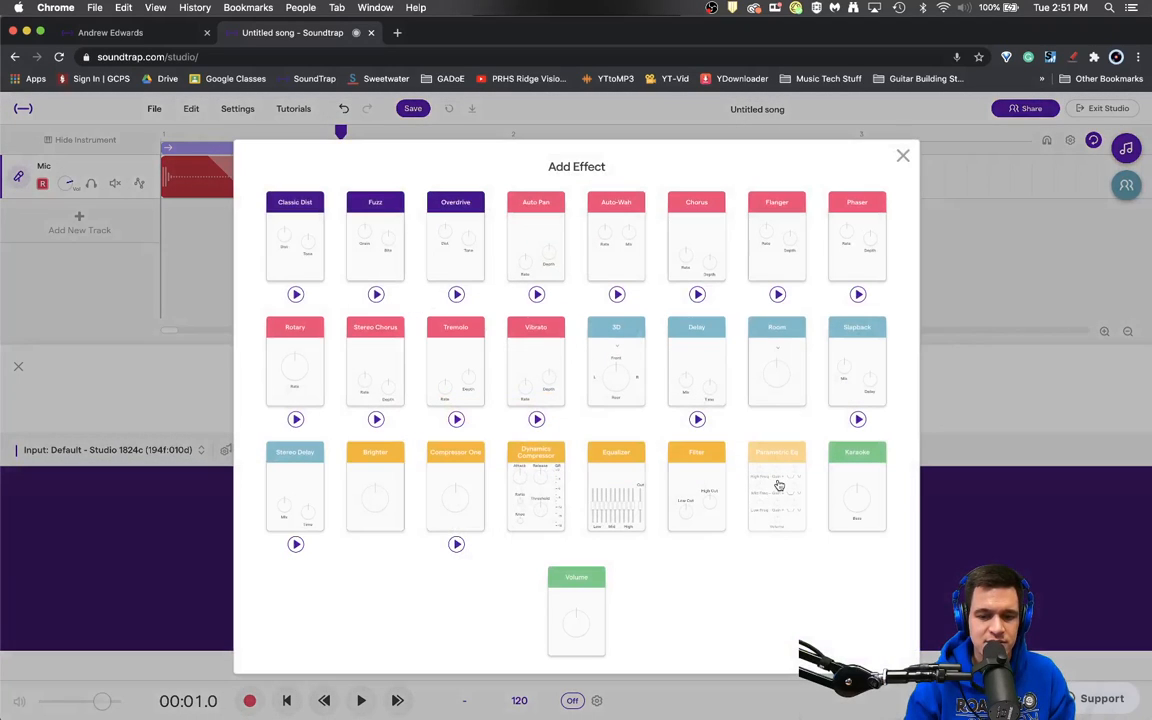
left_click(902, 156)
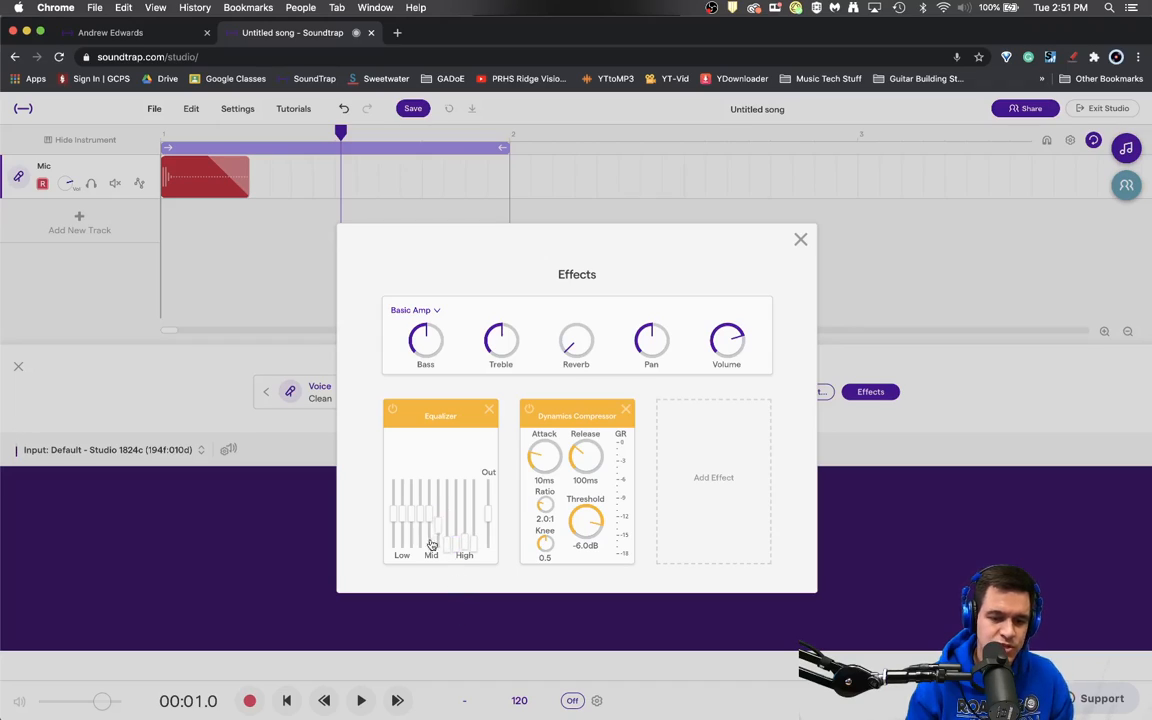
- Boost a low equalizer band and adjust a low-mid band on the Mic track
left_click(360, 700)
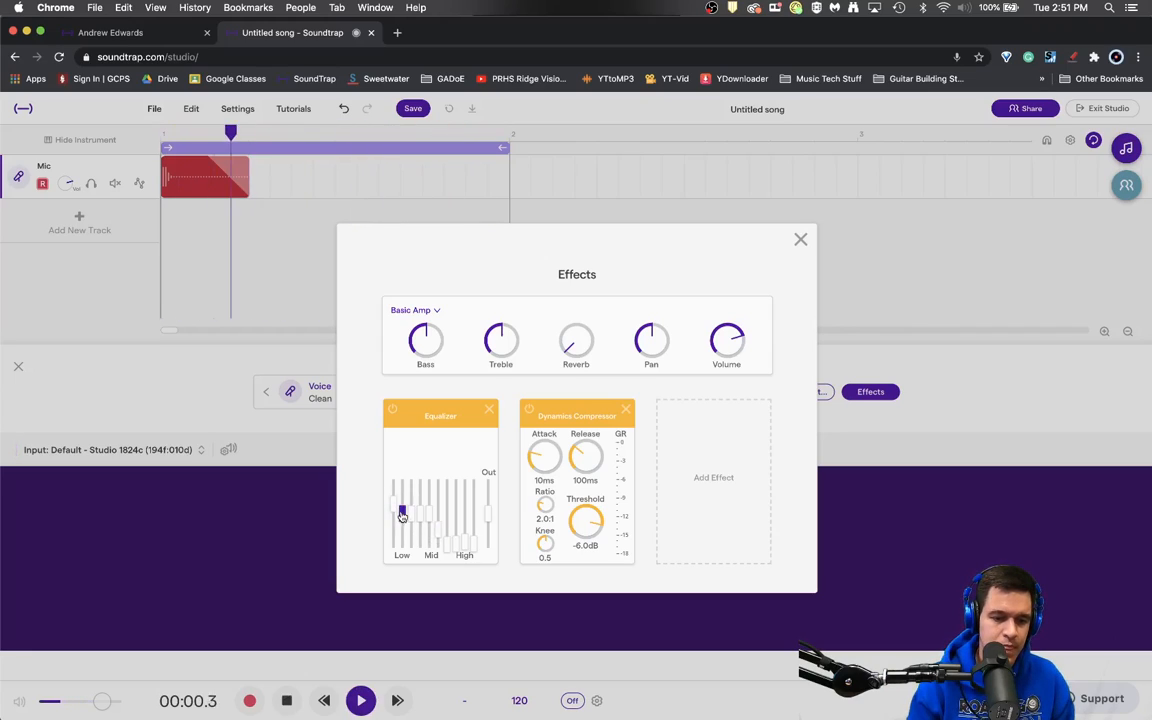
left_click_drag(400, 512, 420, 512)
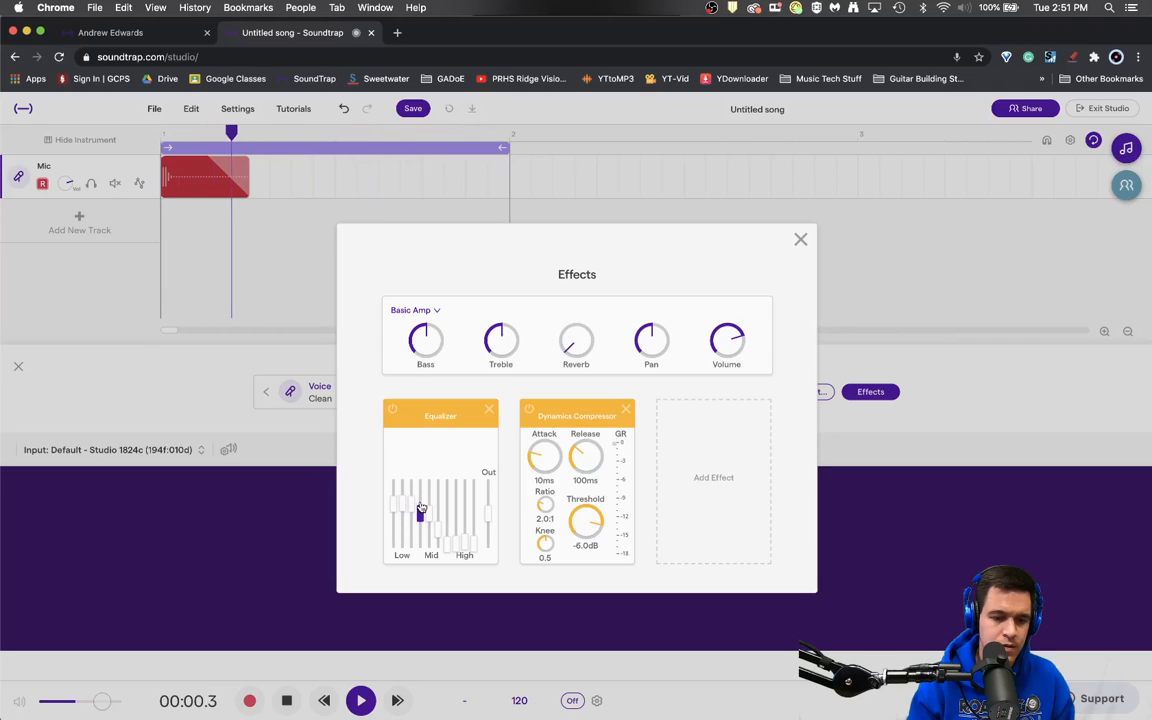
left_click_drag(420, 510, 436, 530)
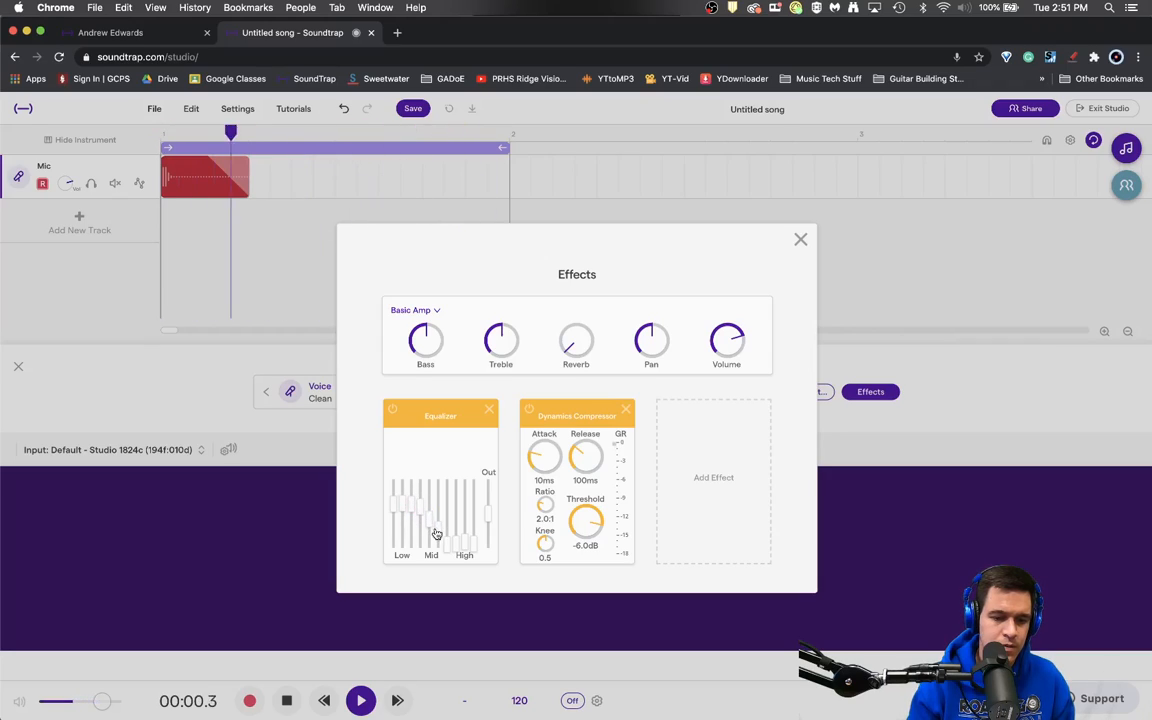
mouse_move(398, 478)
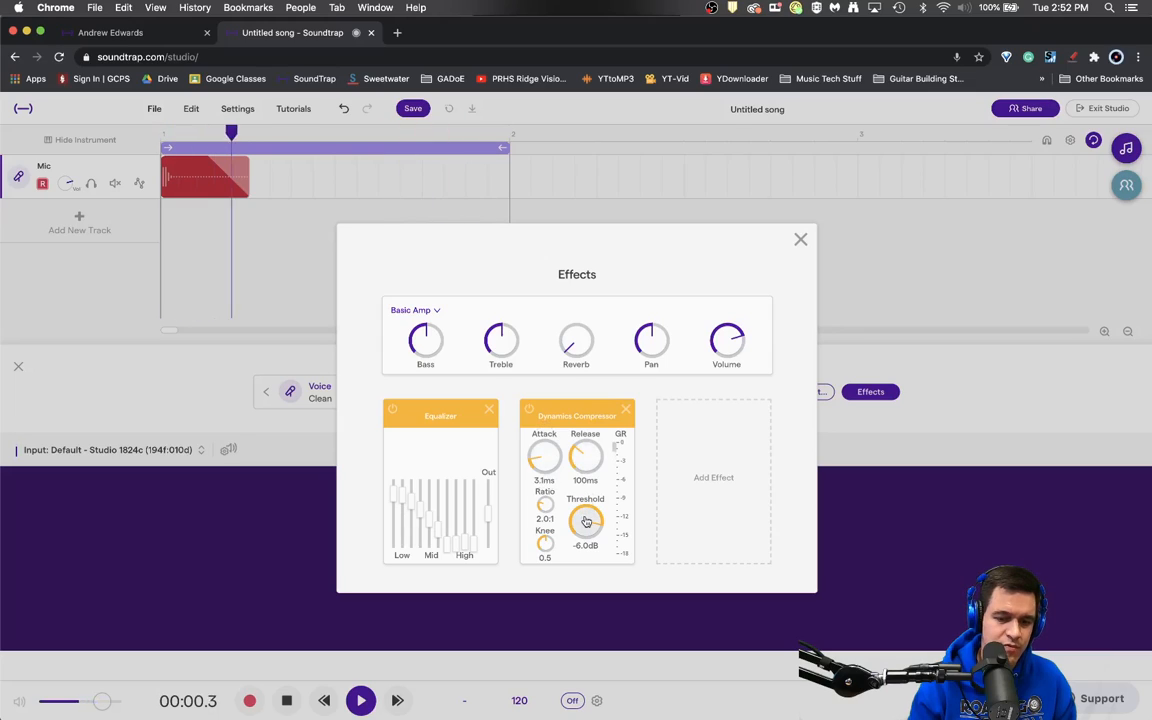
- Lower the compressor threshold, soften its knee and shorten the release, then close the effects panel
left_click_drag(584, 520, 544, 548)
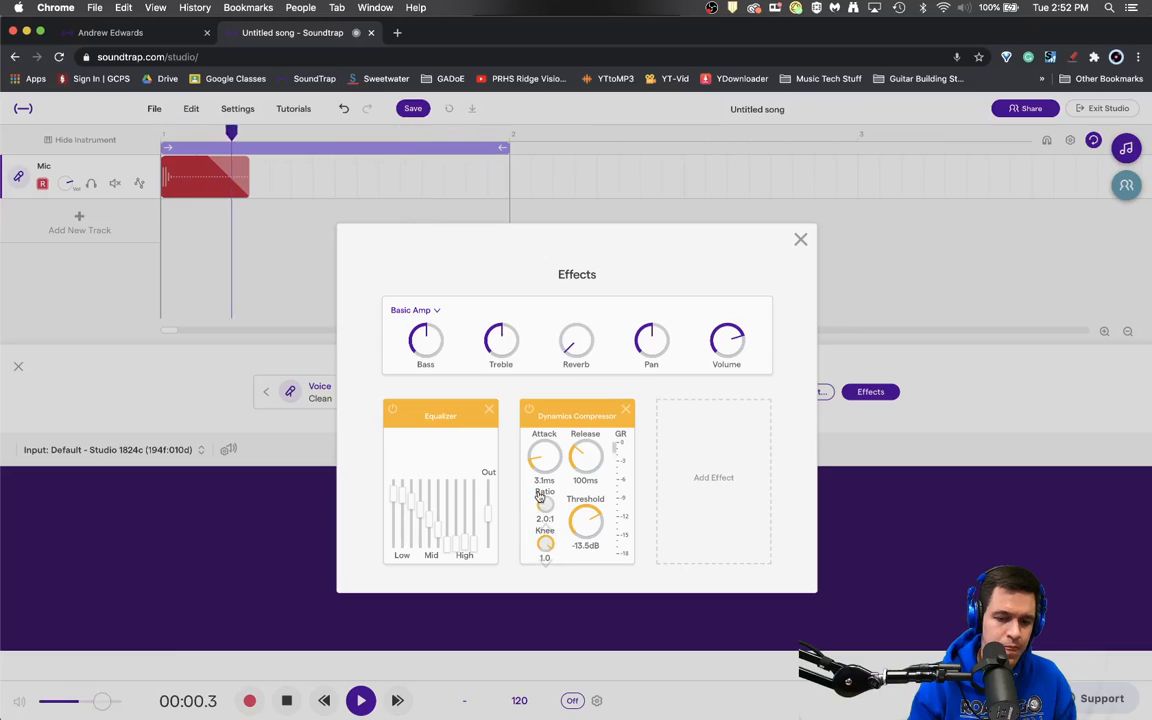
left_click_drag(544, 504, 560, 490)
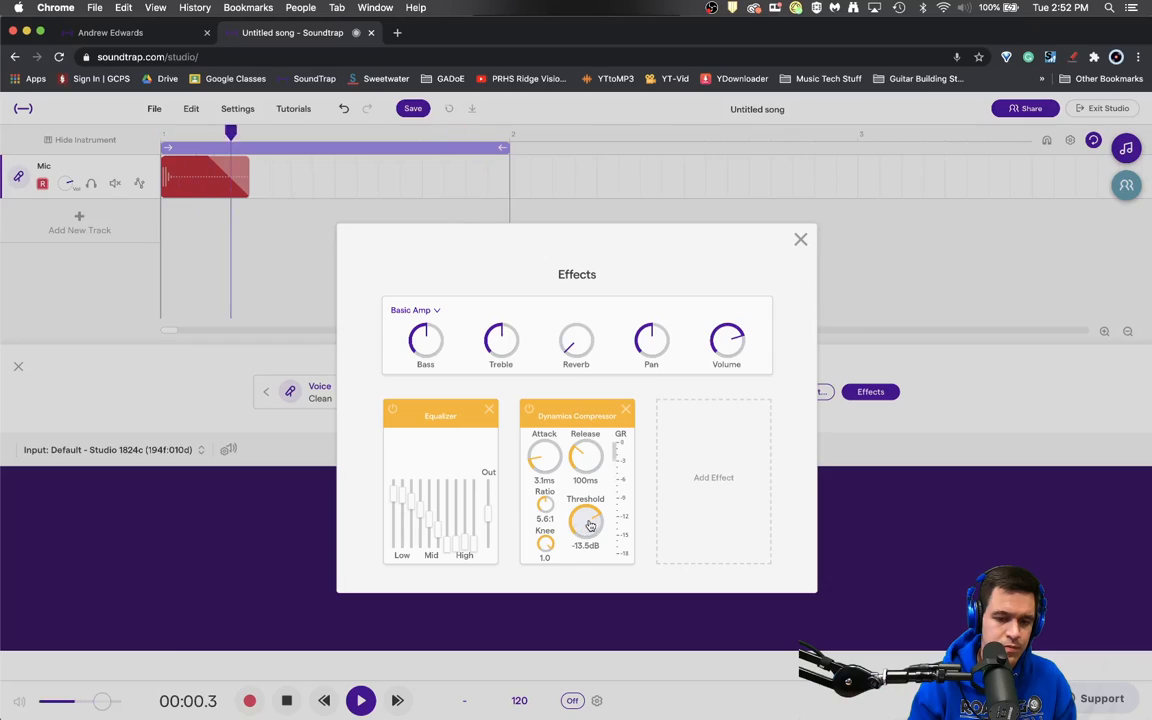
left_click_drag(584, 520, 584, 516)
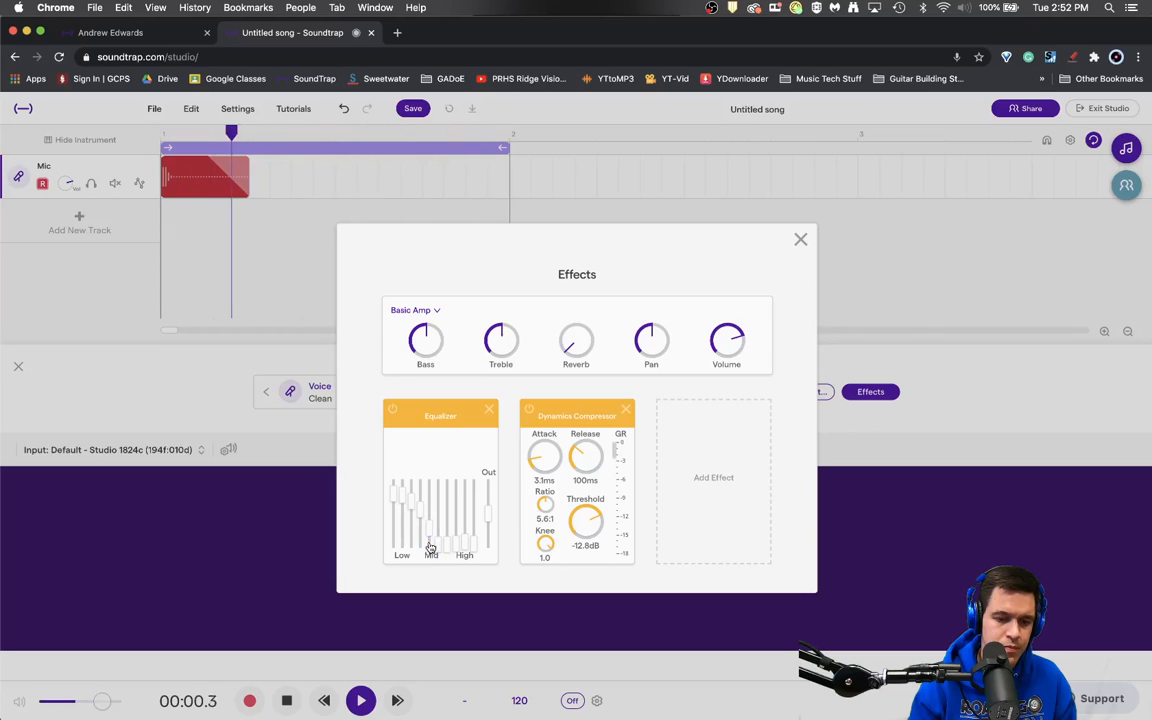
left_click_drag(584, 456, 584, 490)
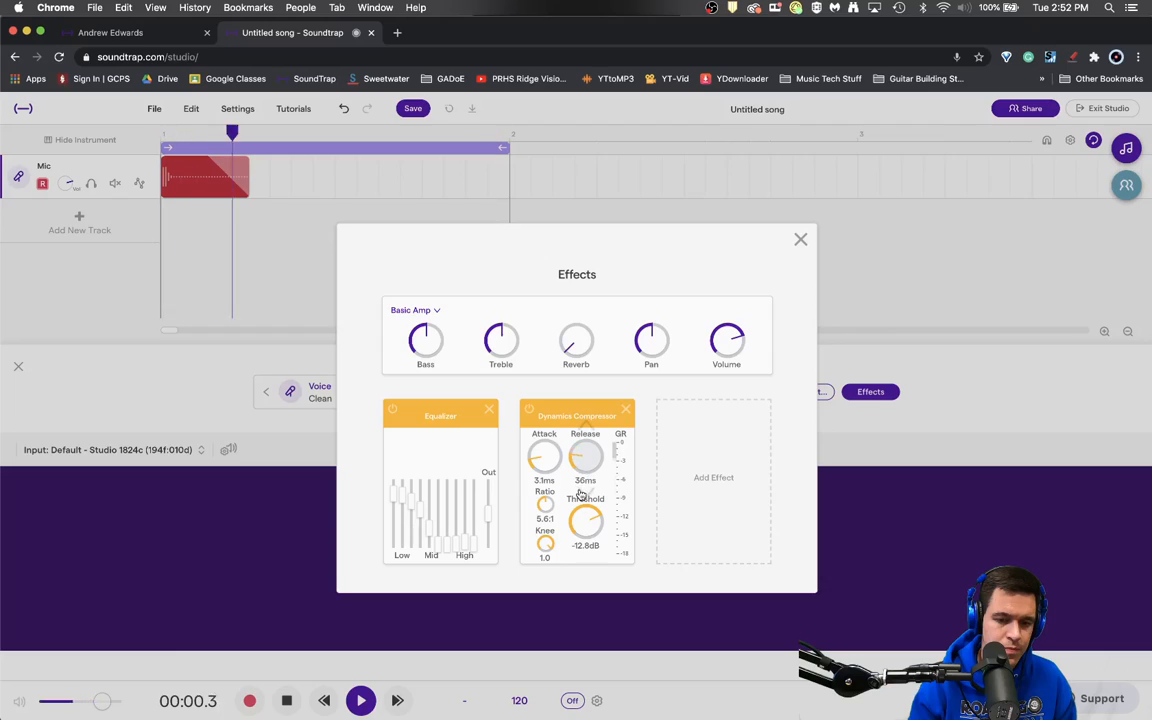
left_click_drag(584, 456, 584, 440)
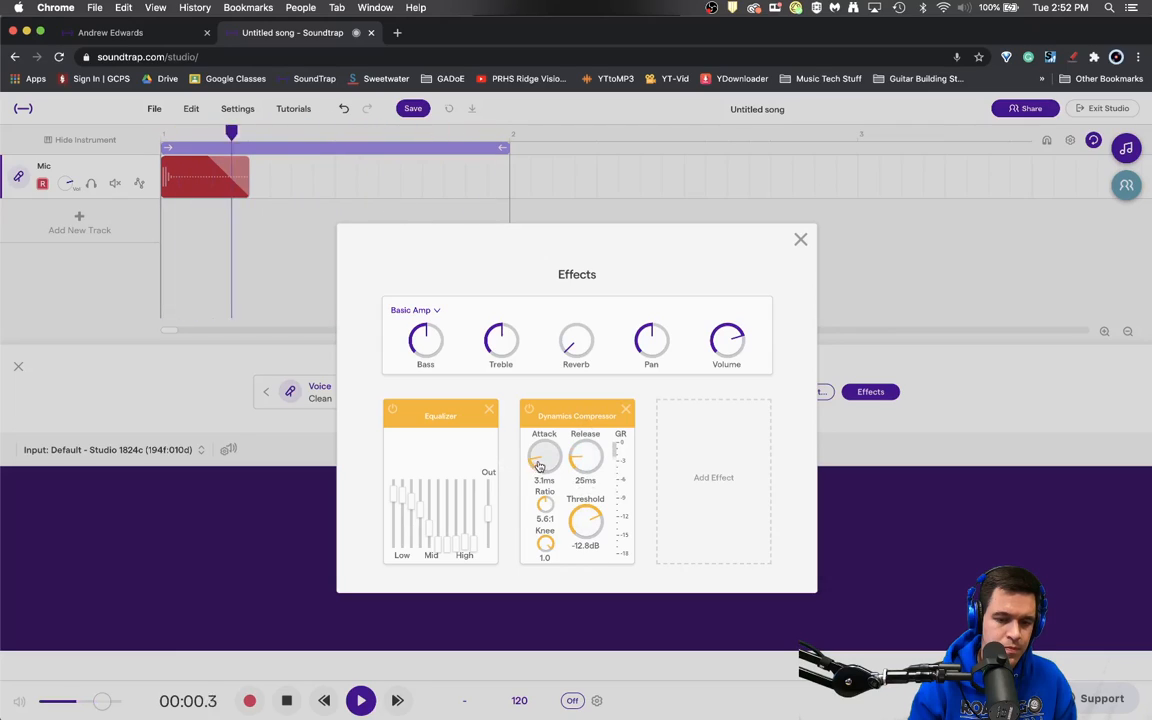
left_click_drag(584, 456, 584, 470)
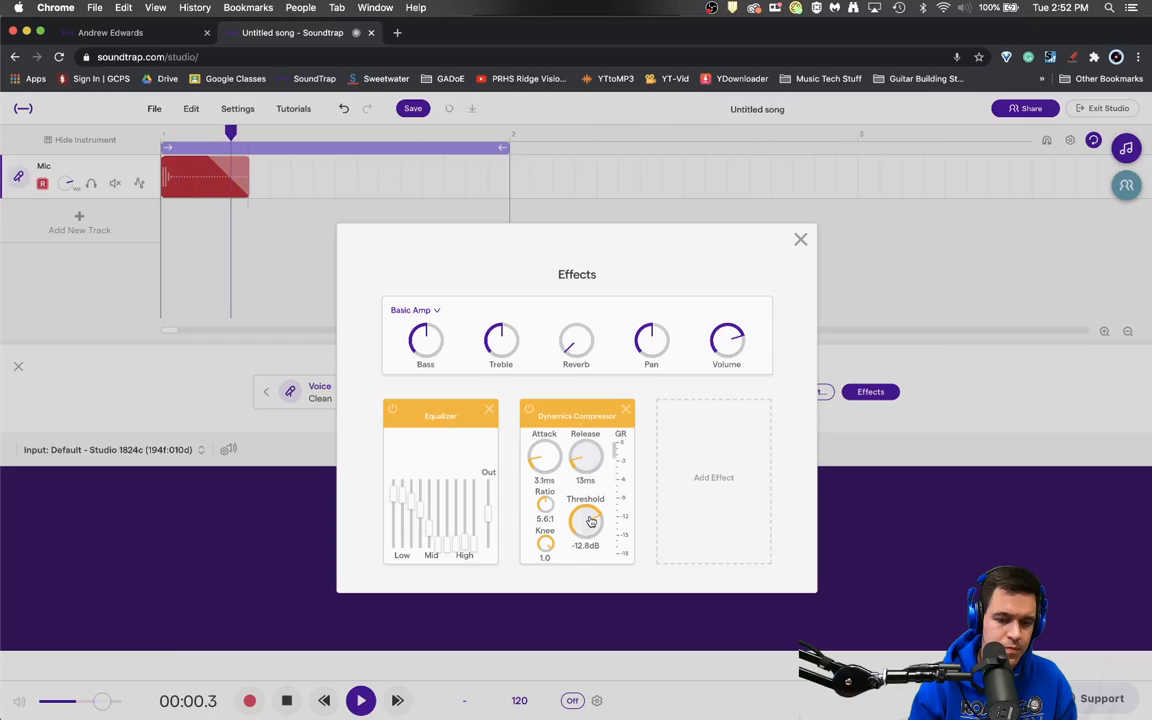
left_click_drag(584, 520, 584, 536)
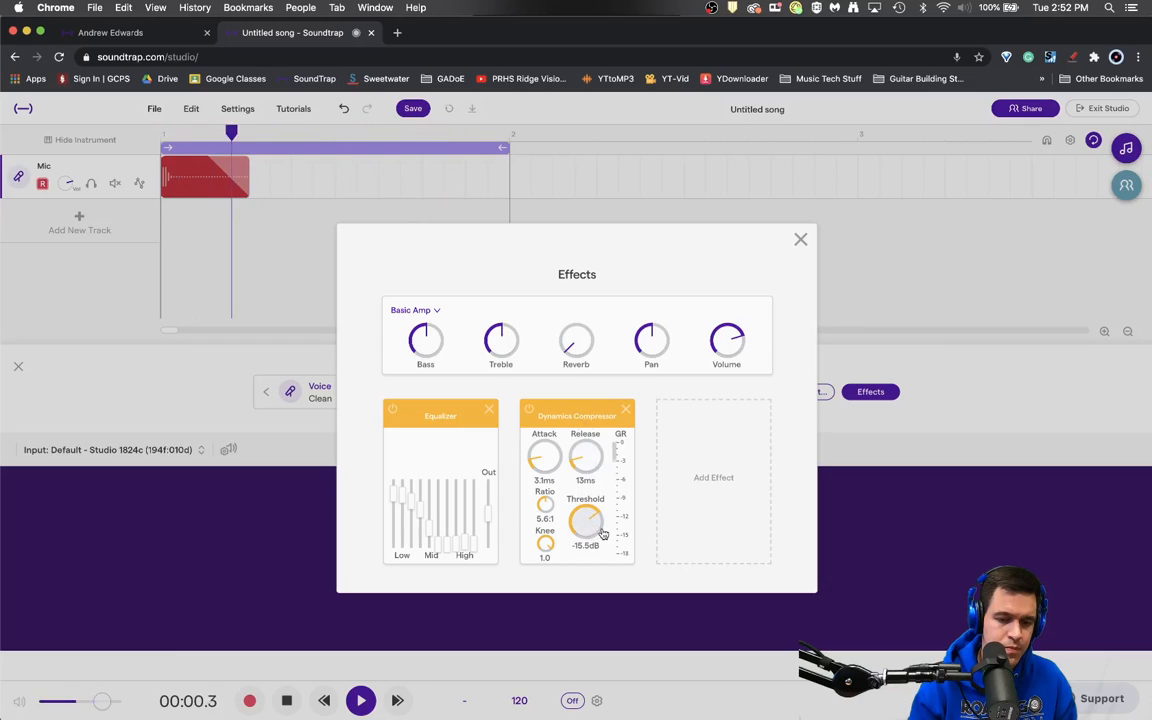
left_click(360, 700)
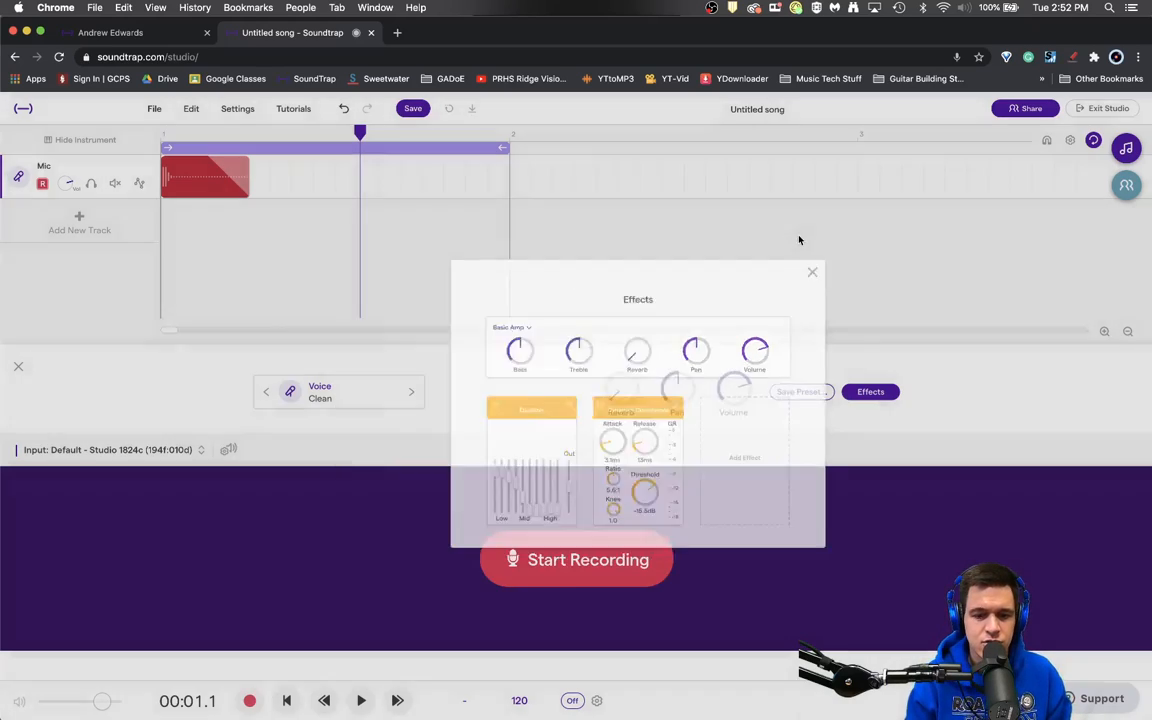
left_click(812, 272)
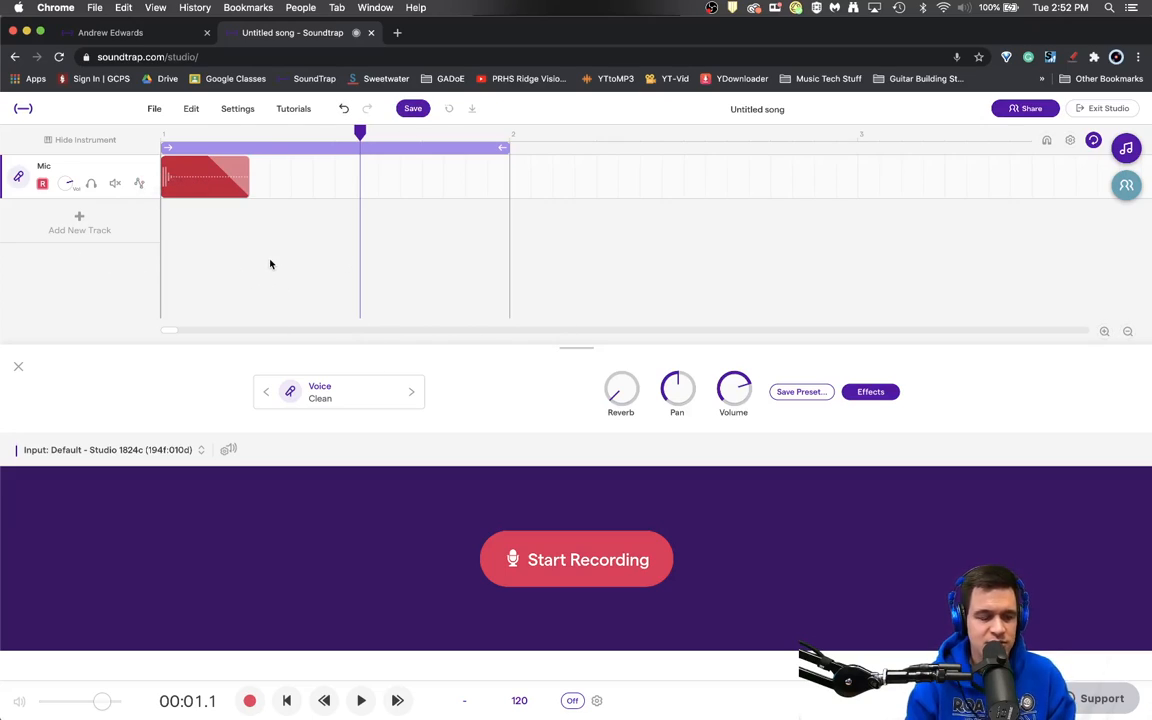
mouse_move(216, 240)
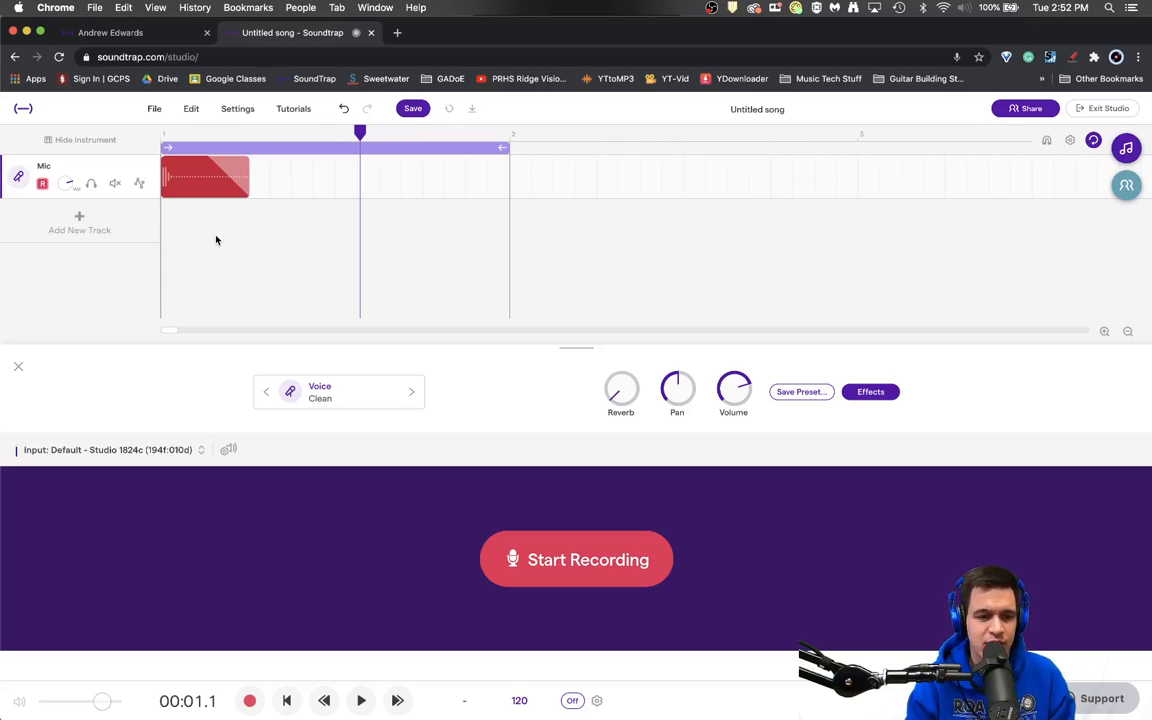
left_click(154, 108)
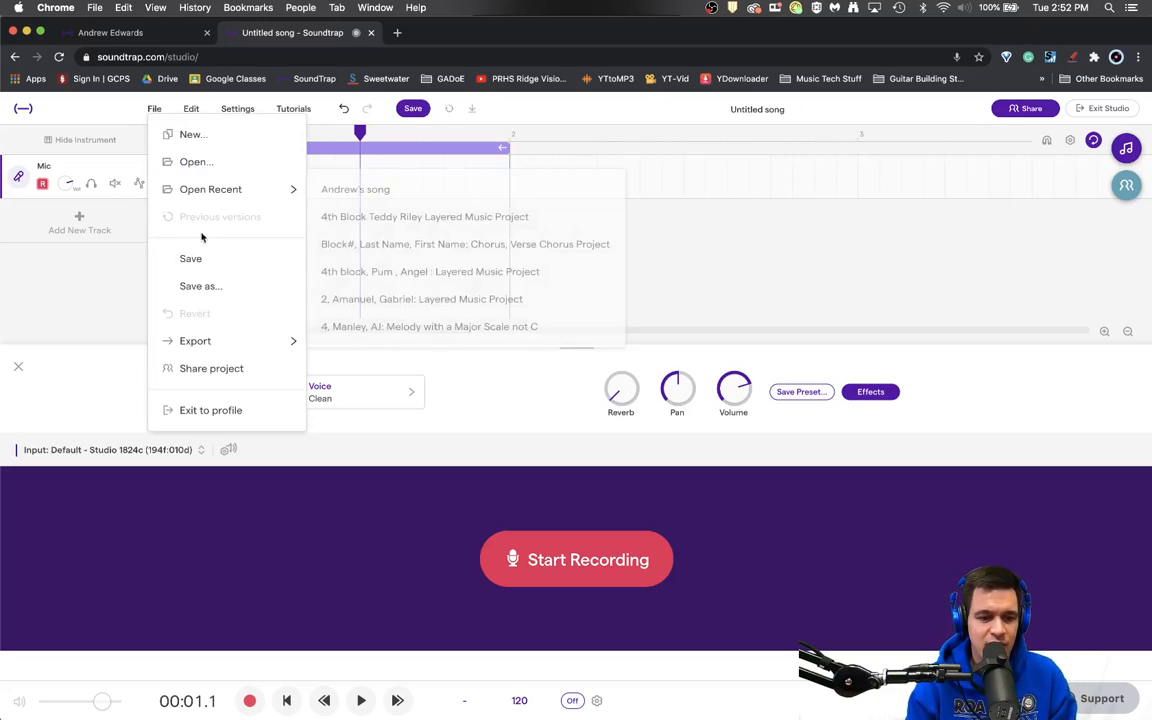
left_click(196, 340)
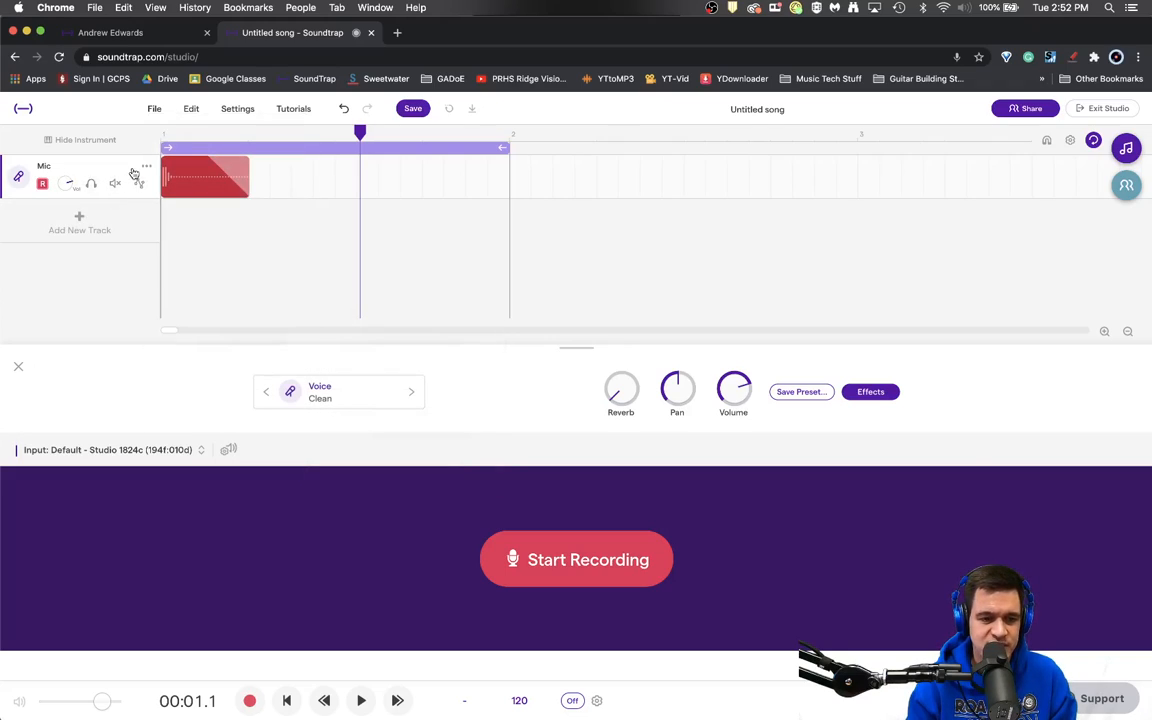
- Export the Mic track as Mic.wav from its three-dot options menu
left_click(146, 166)
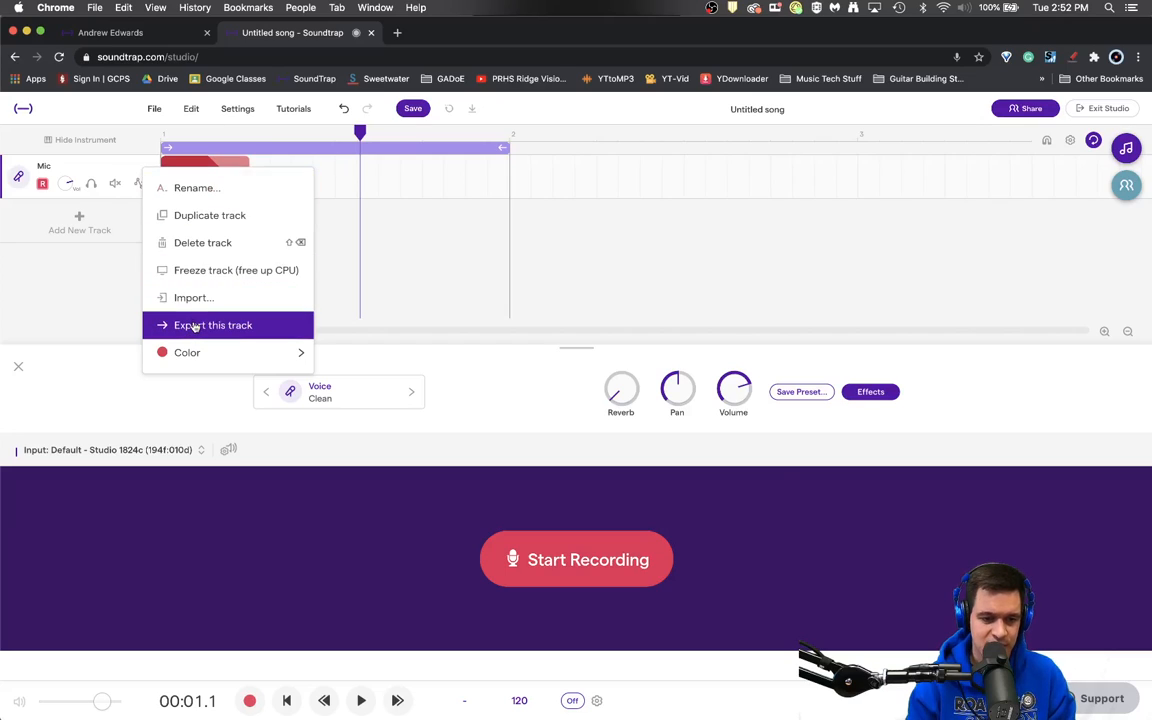
left_click(212, 324)
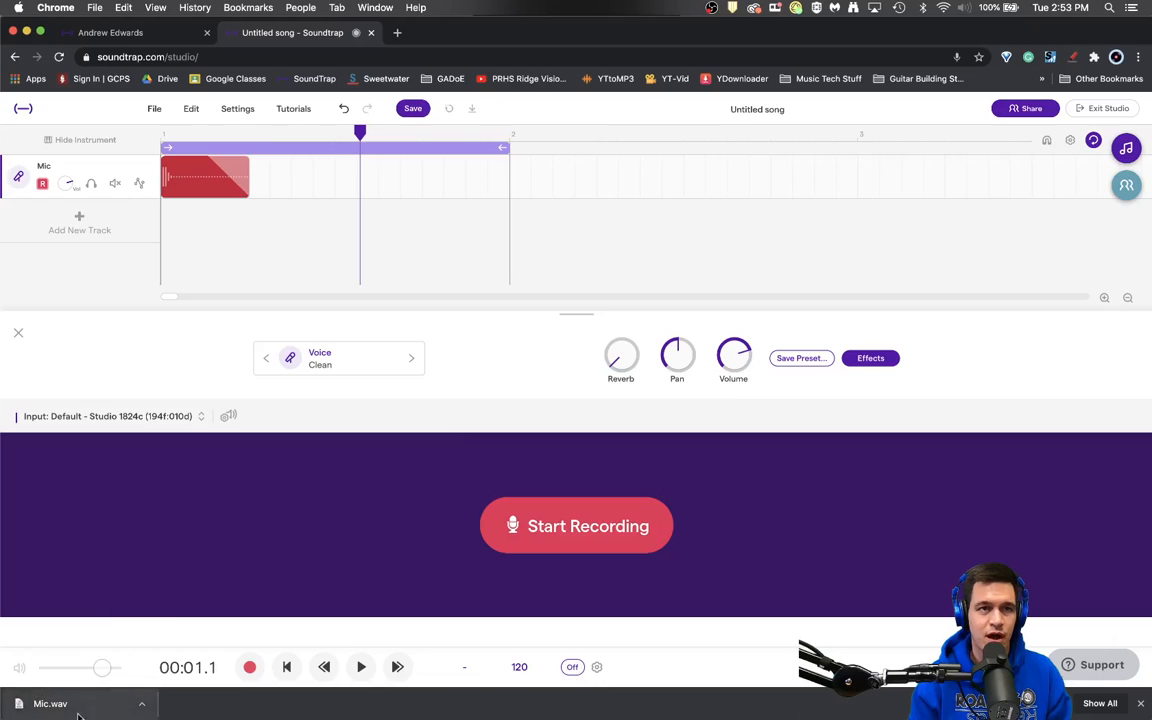
mouse_move(84, 712)
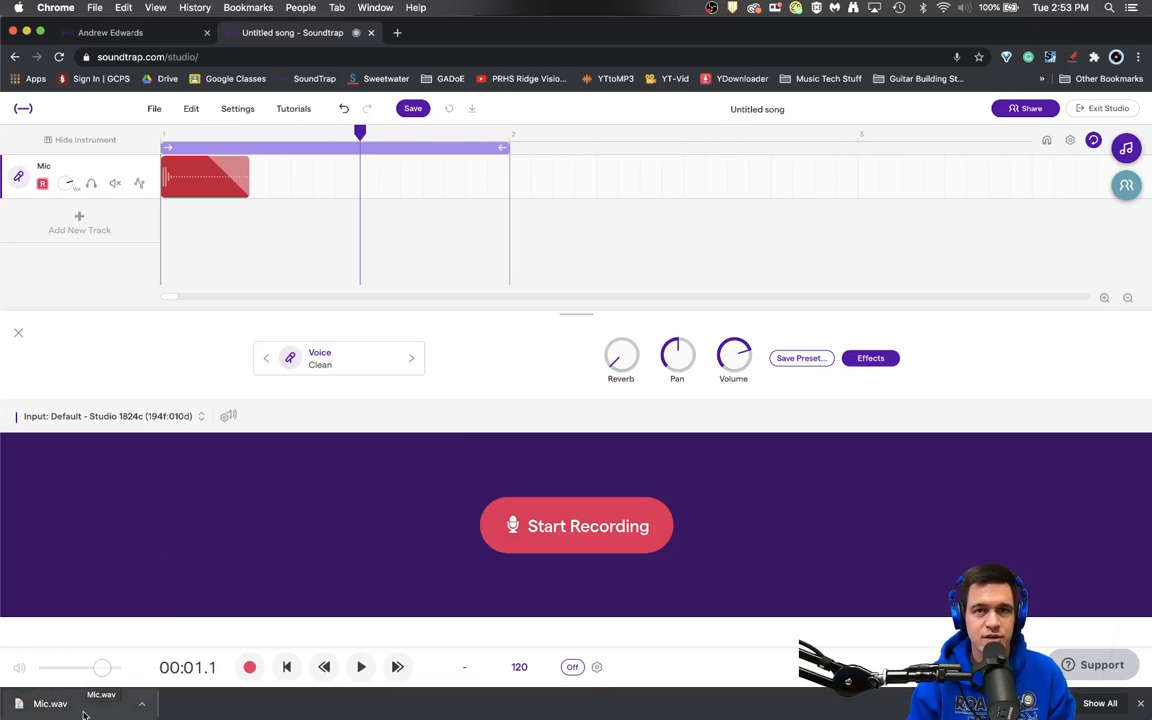